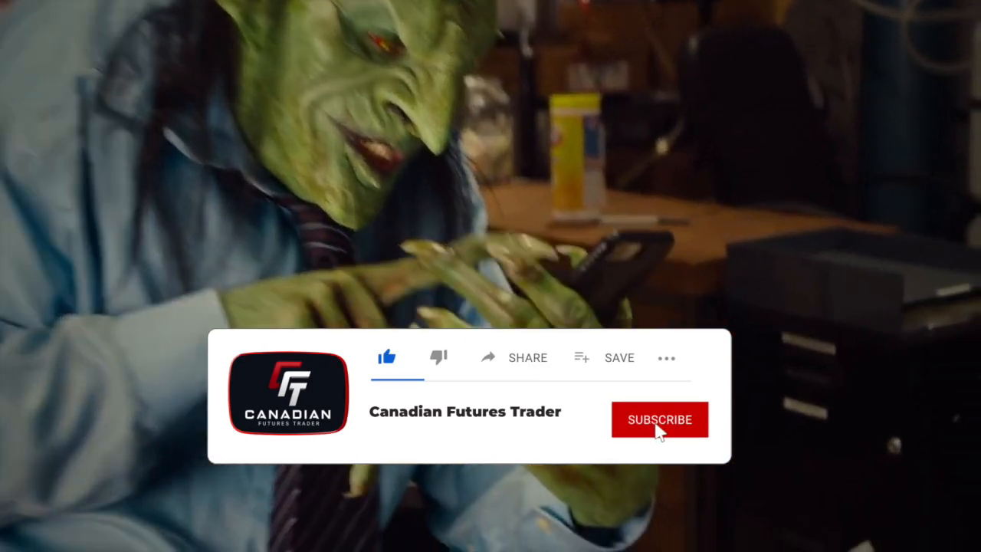
Show UProfit's Basic, Advanced, Elite and Premium program table, $9K to $200K with fees and rules.
left_click(659, 420)
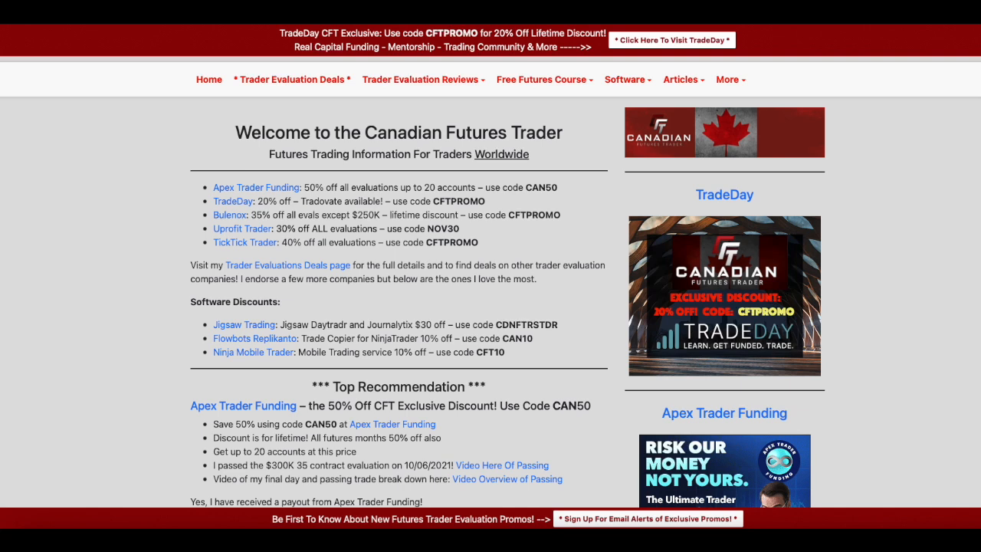
mouse_move(892, 155)
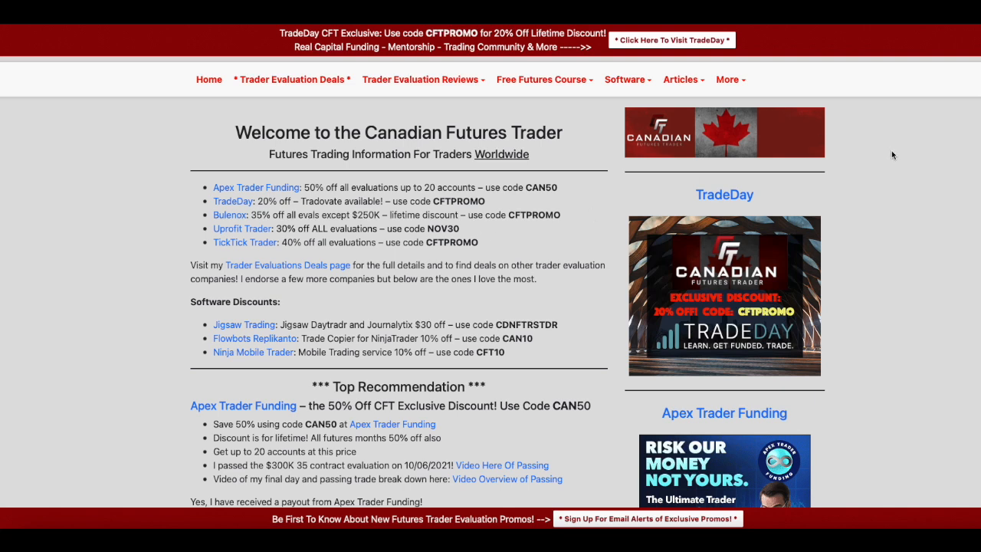
scroll("down", 3)
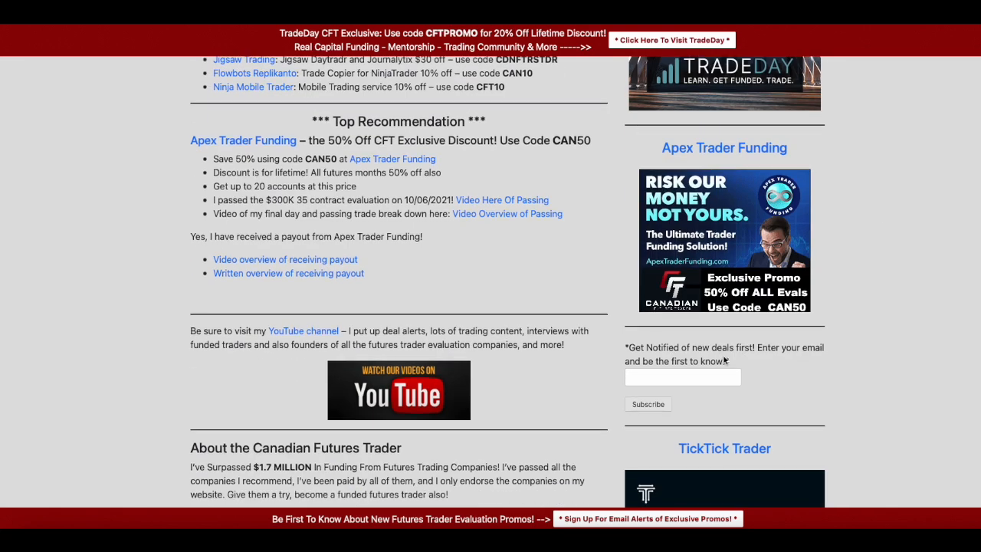
scroll("up", 3)
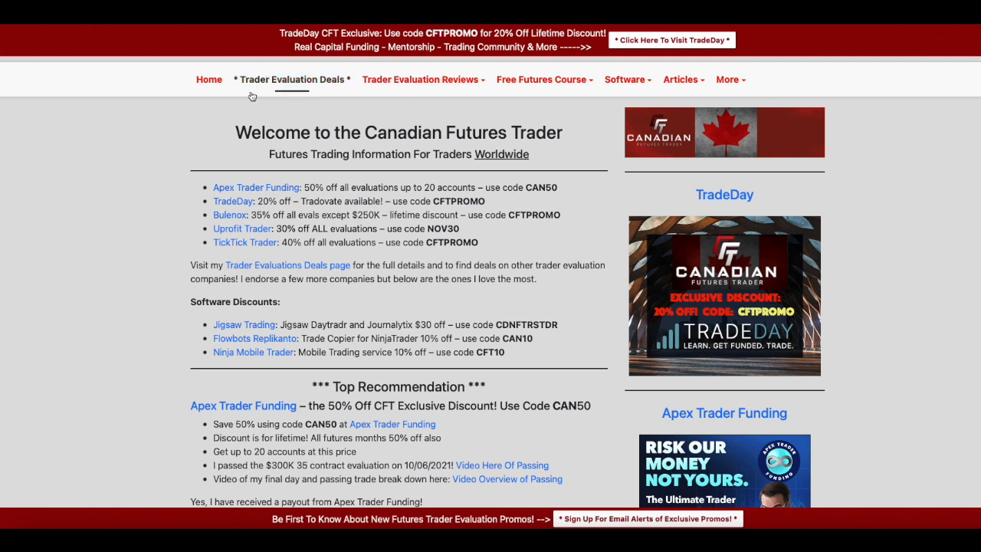
mouse_move(135, 169)
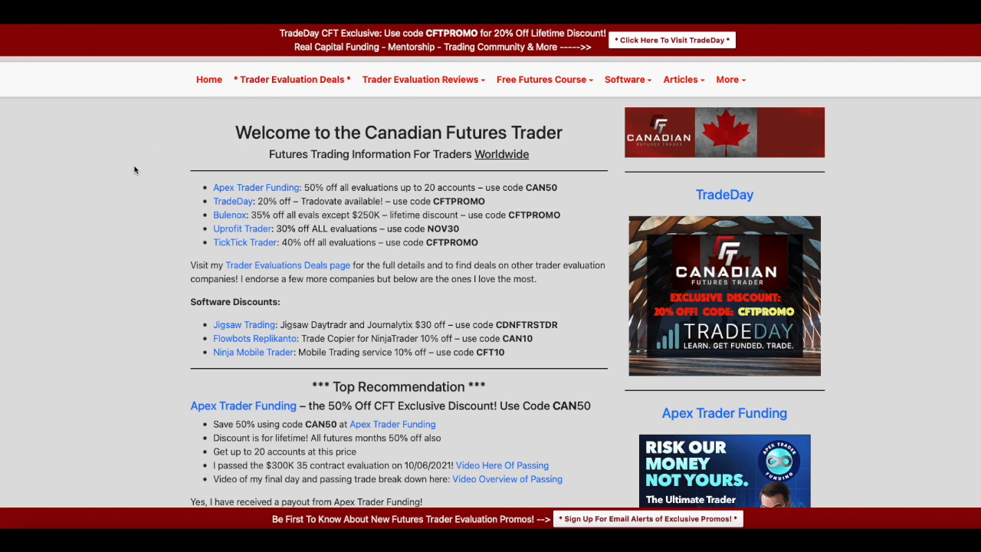
mouse_move(129, 170)
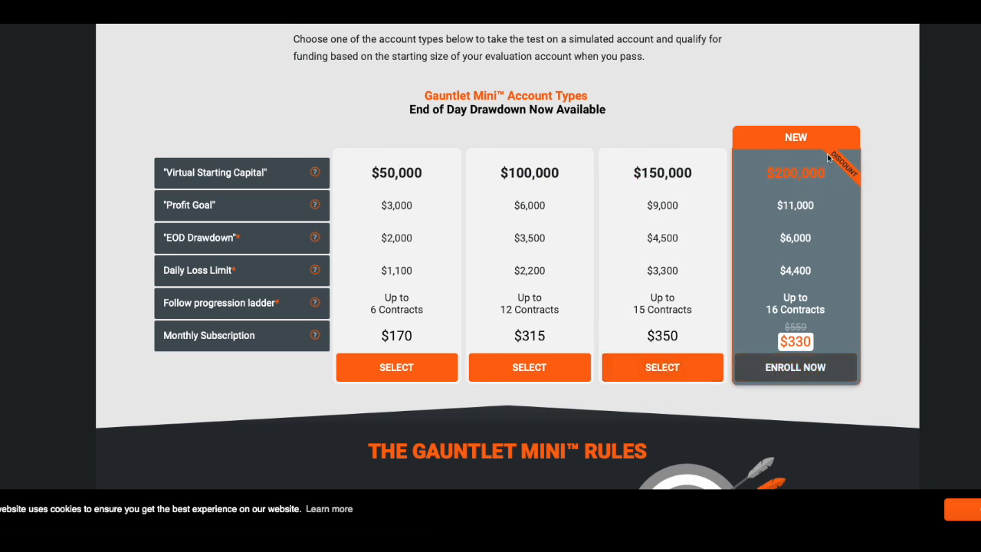
mouse_move(891, 197)
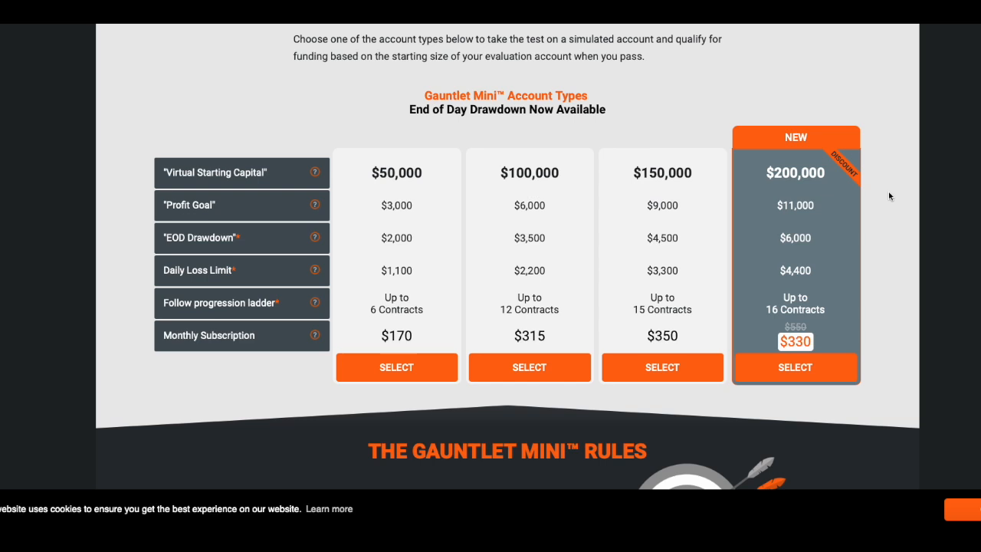
mouse_move(884, 163)
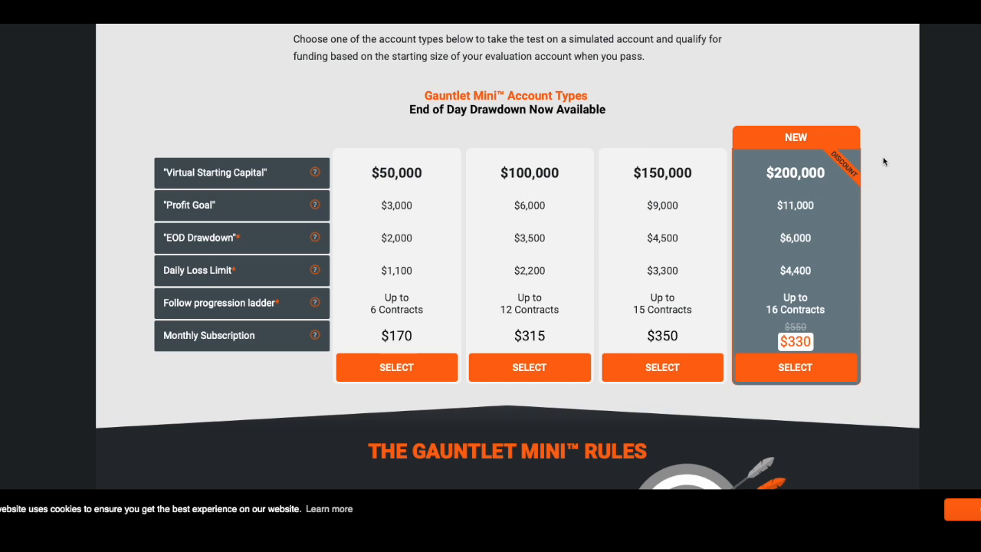
mouse_move(732, 86)
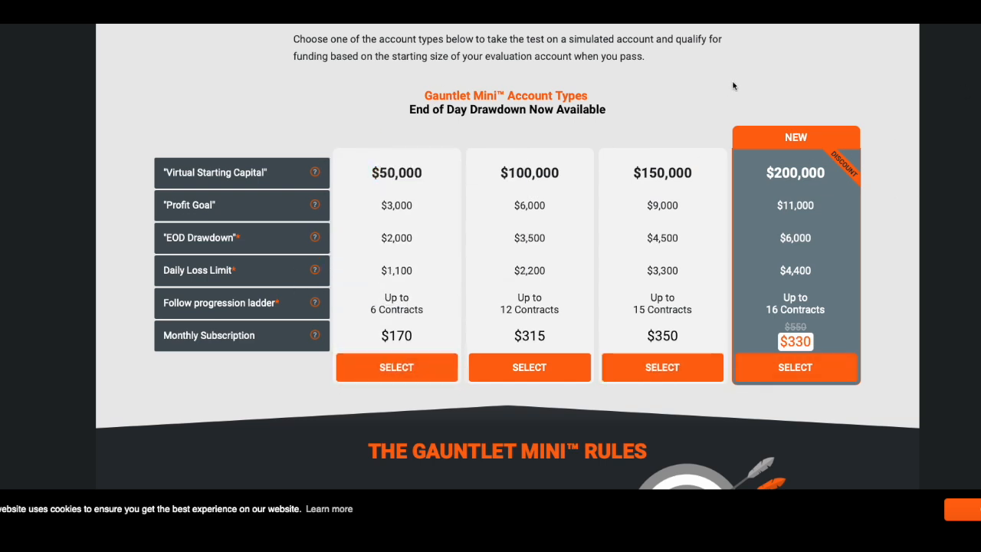
mouse_move(892, 71)
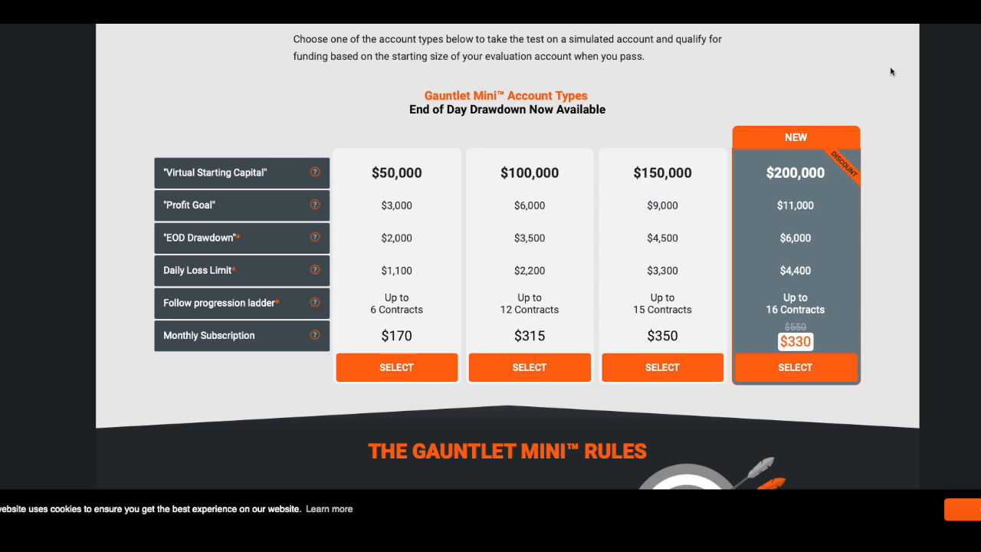
mouse_move(708, 115)
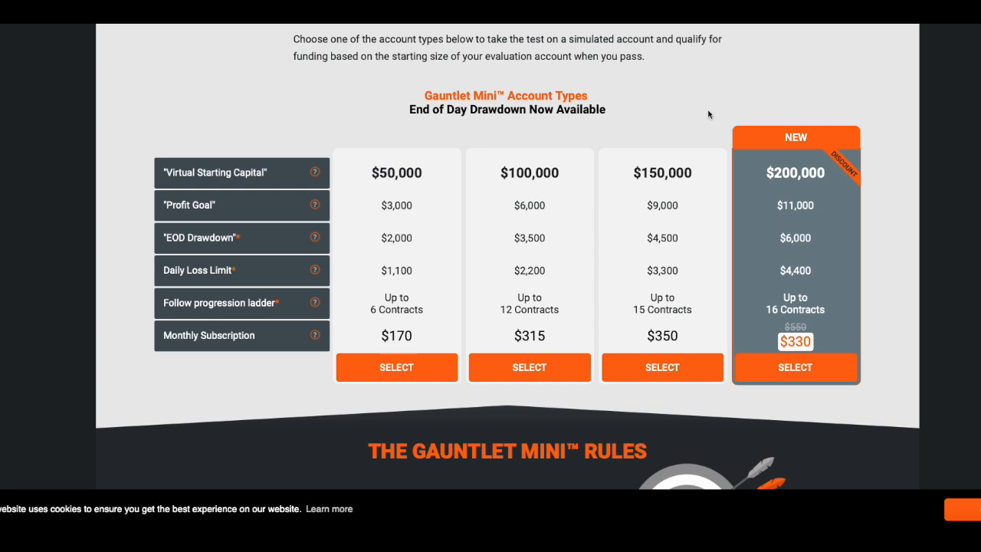
mouse_move(313, 238)
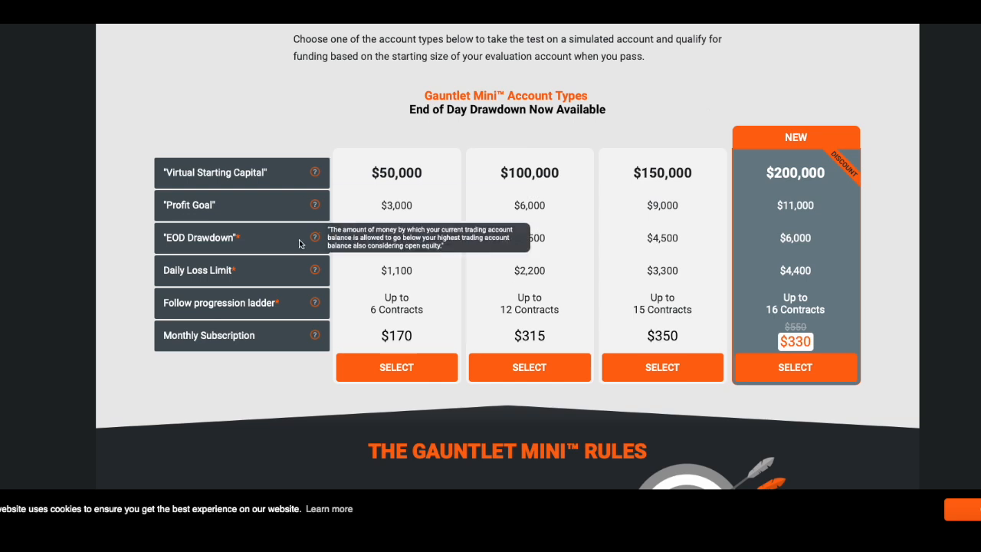
mouse_move(874, 208)
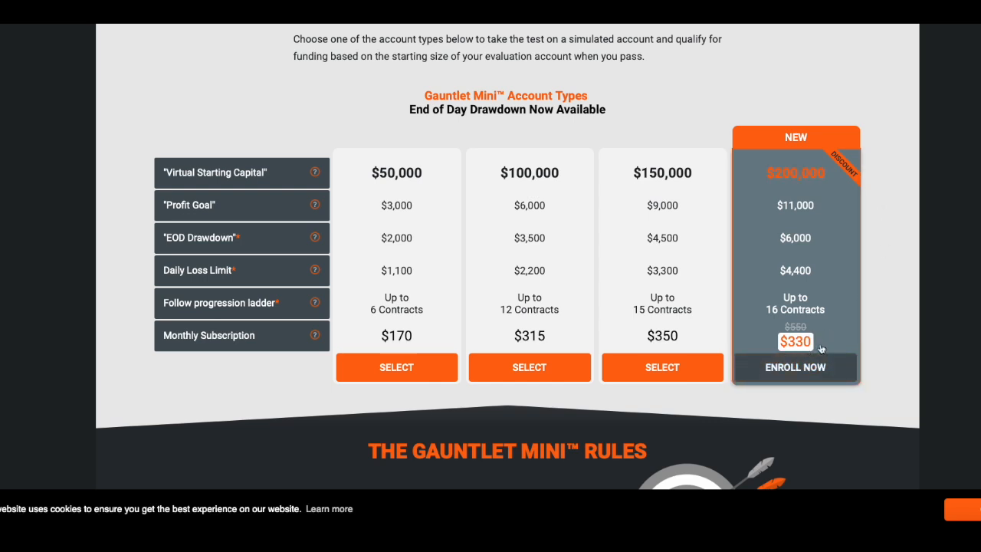
mouse_move(854, 270)
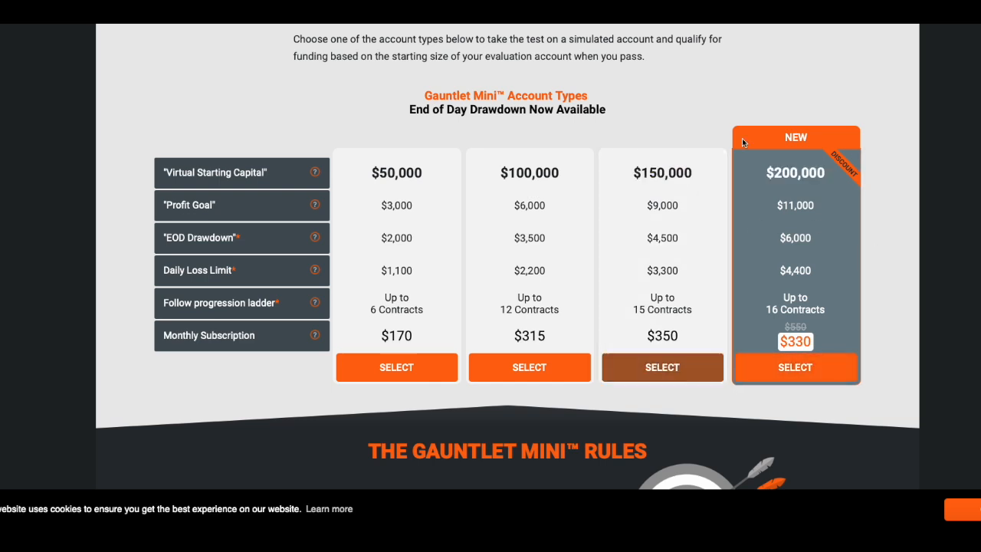
mouse_move(668, 172)
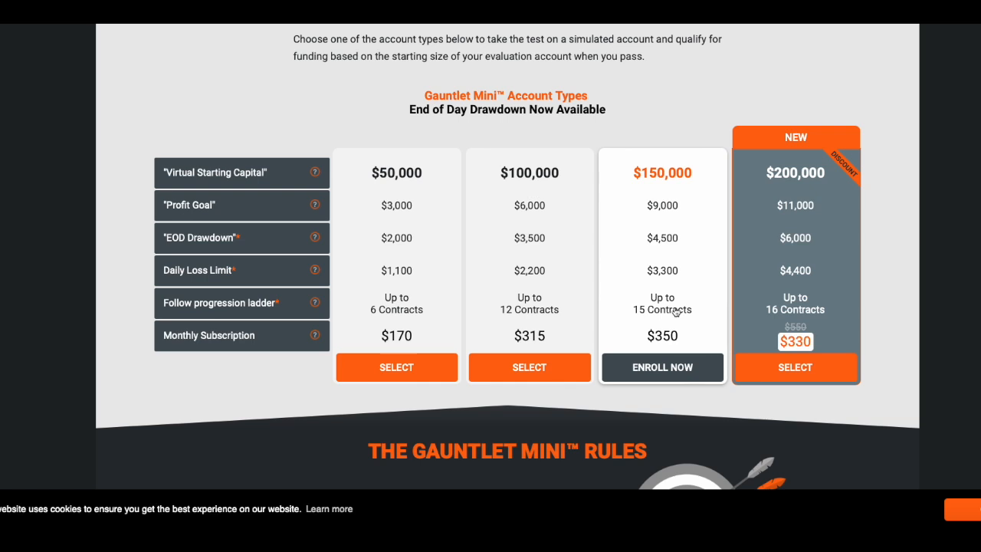
mouse_move(671, 320)
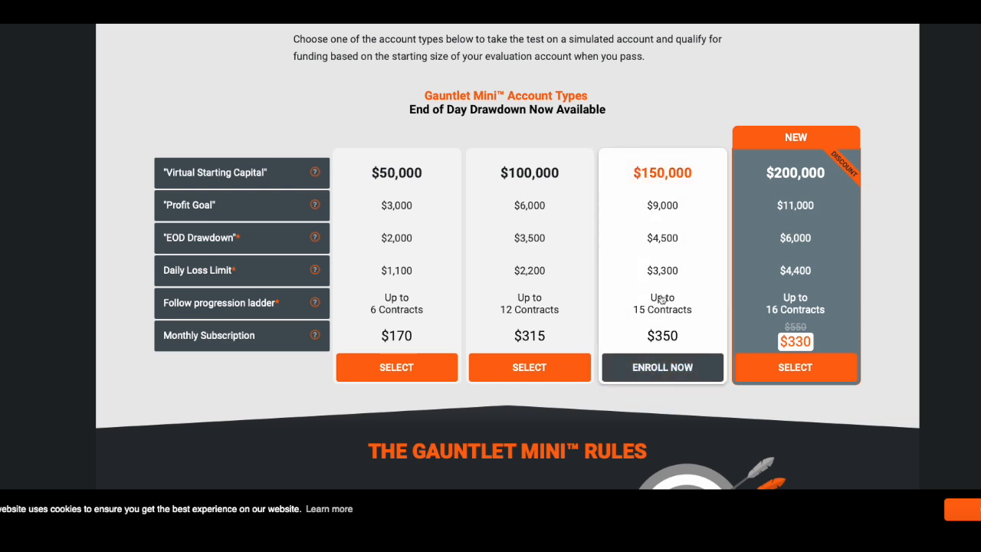
mouse_move(642, 321)
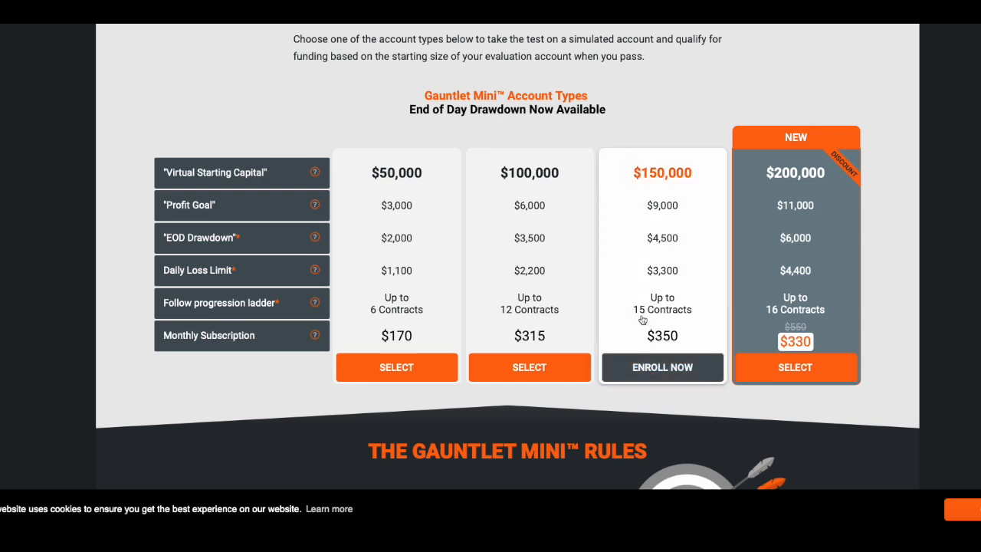
mouse_move(775, 328)
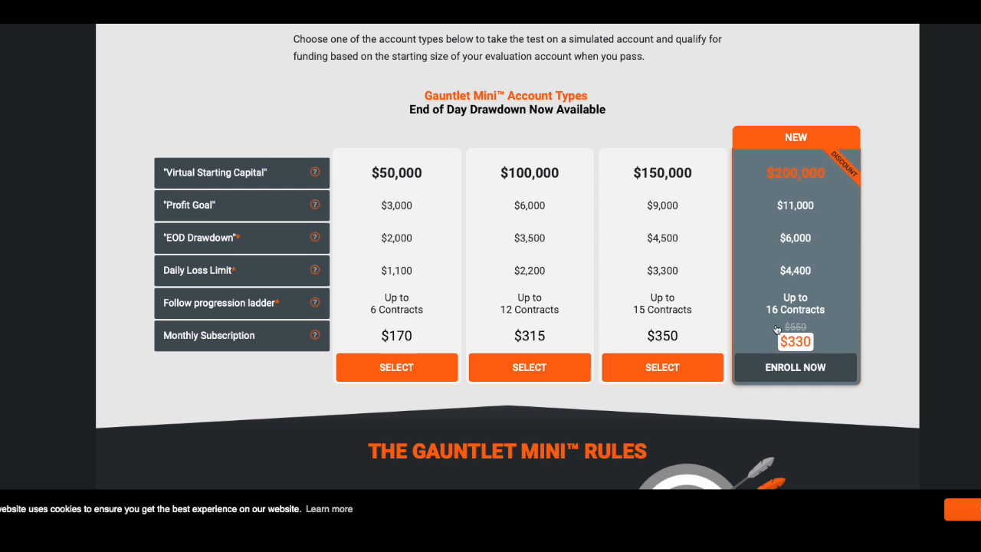
mouse_move(770, 328)
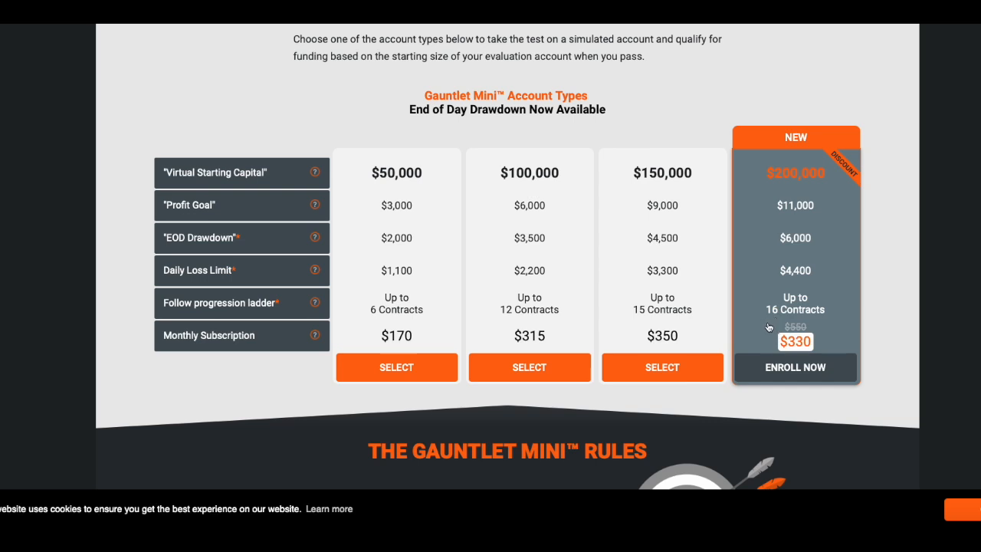
mouse_move(784, 316)
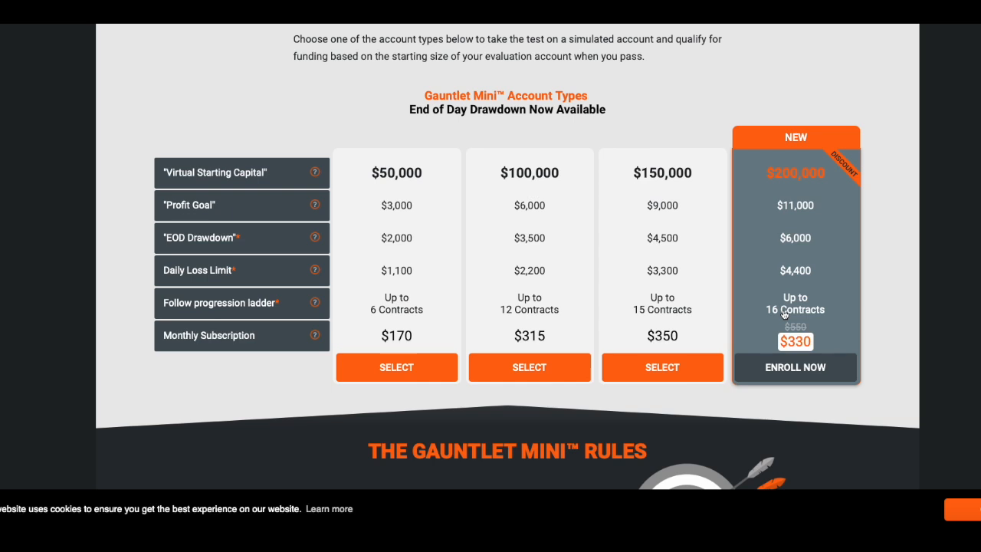
mouse_move(804, 177)
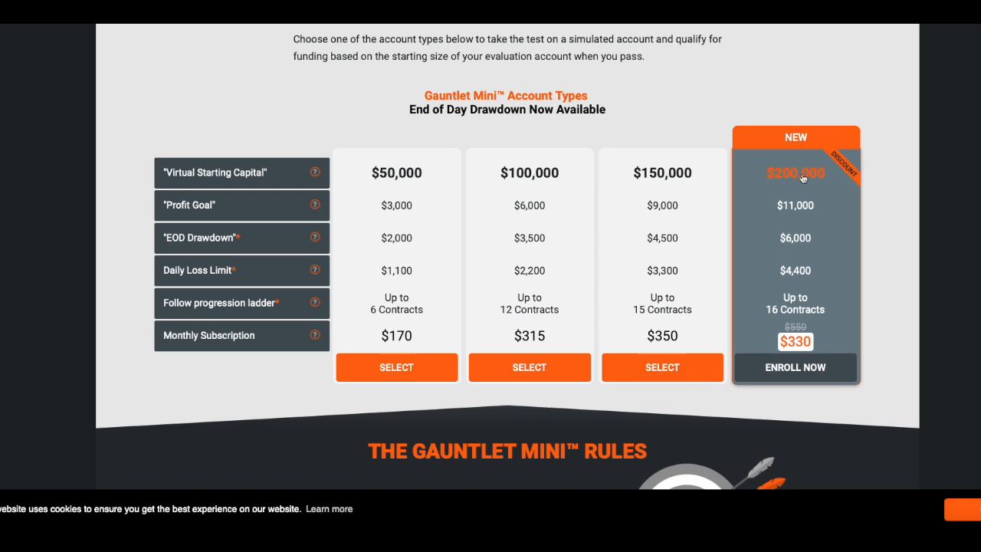
mouse_move(797, 215)
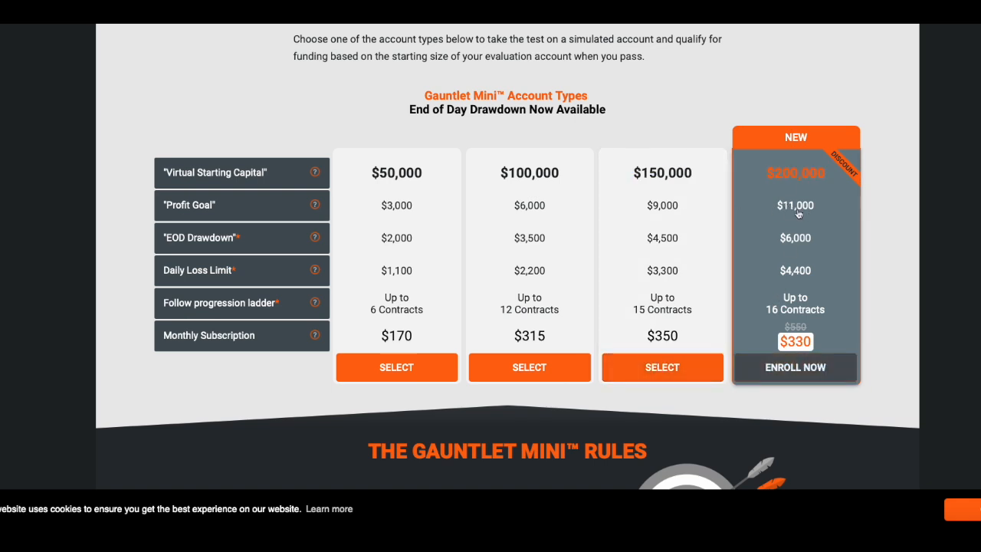
mouse_move(795, 242)
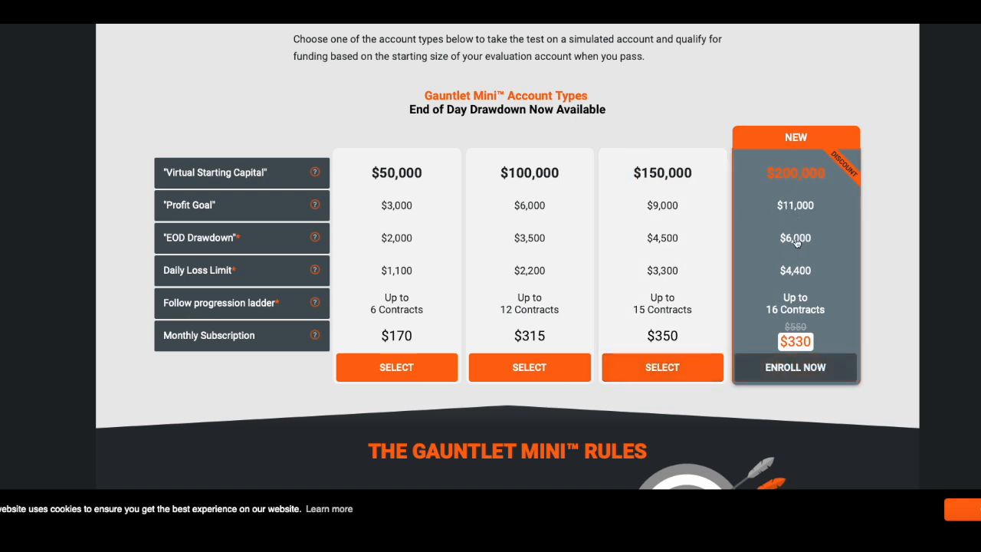
mouse_move(810, 276)
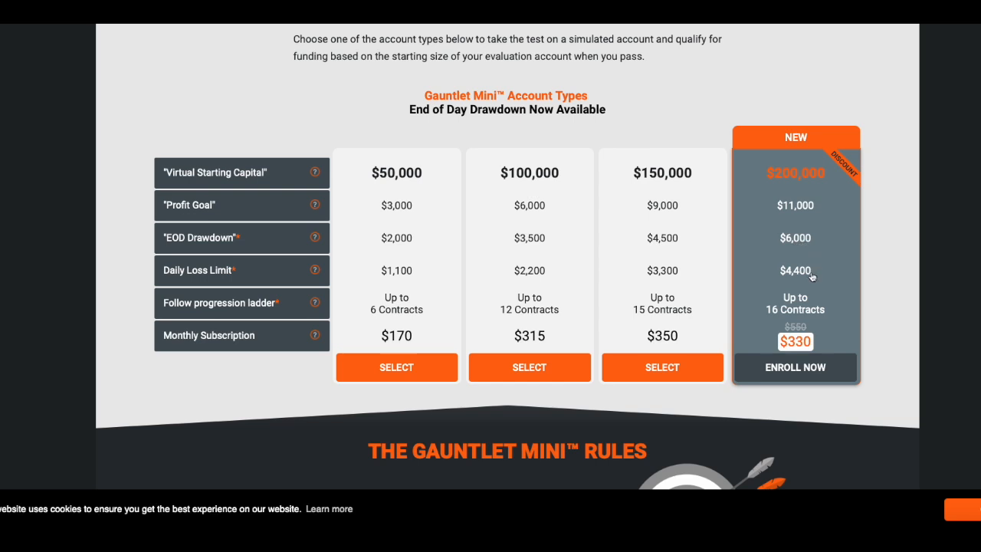
mouse_move(803, 245)
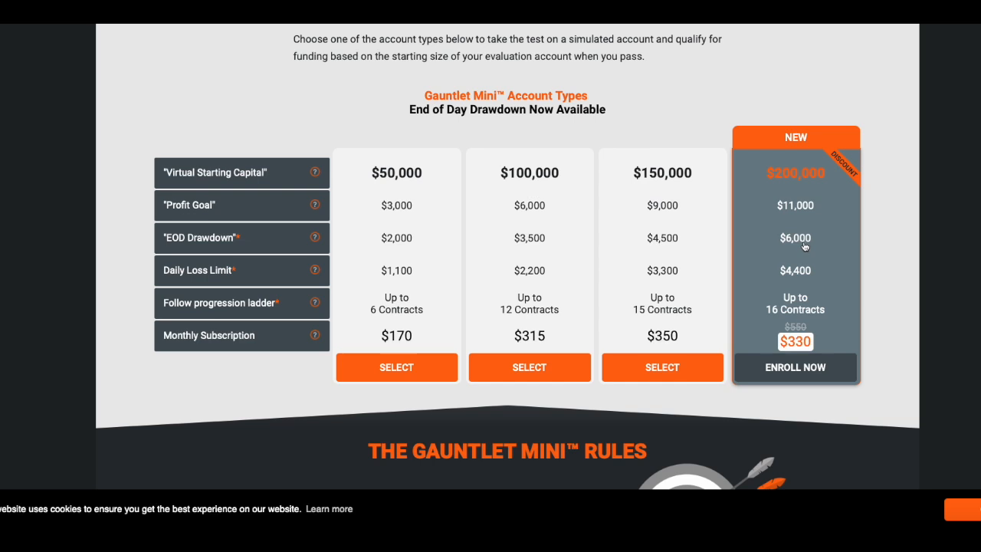
mouse_move(760, 237)
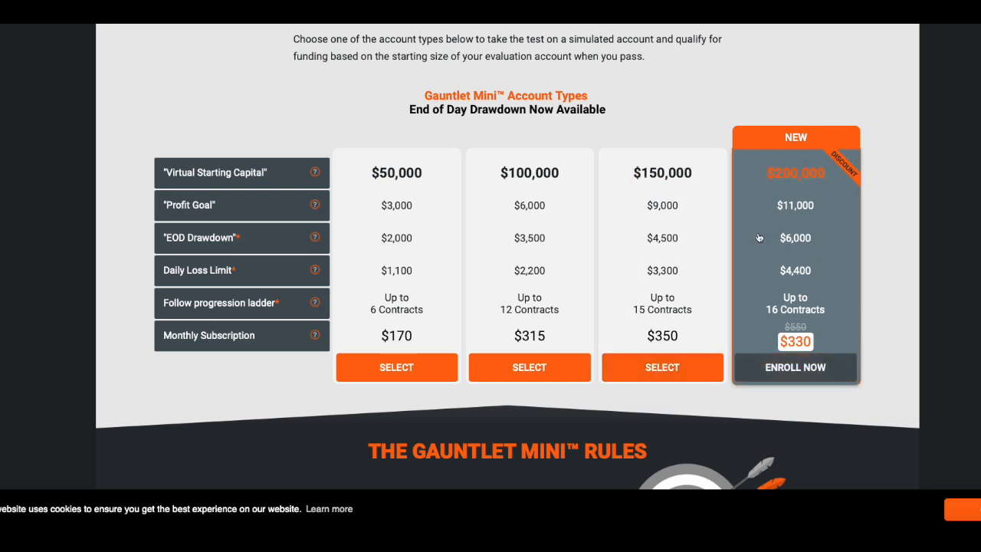
mouse_move(674, 251)
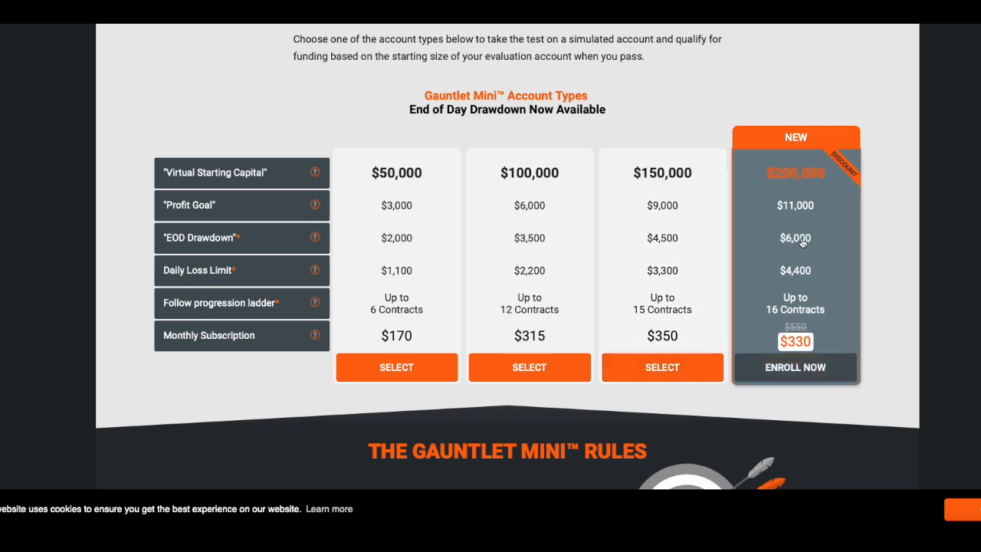
mouse_move(798, 248)
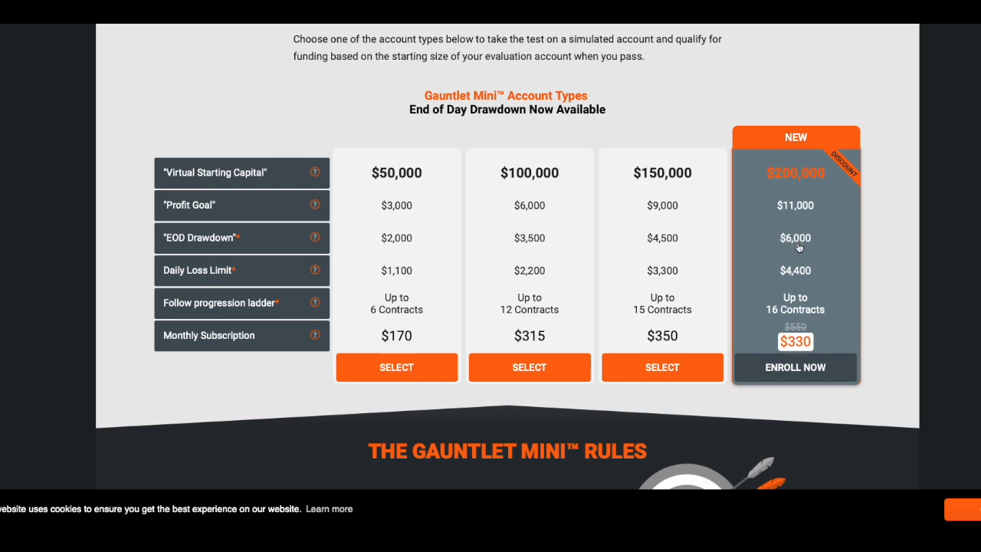
mouse_move(790, 279)
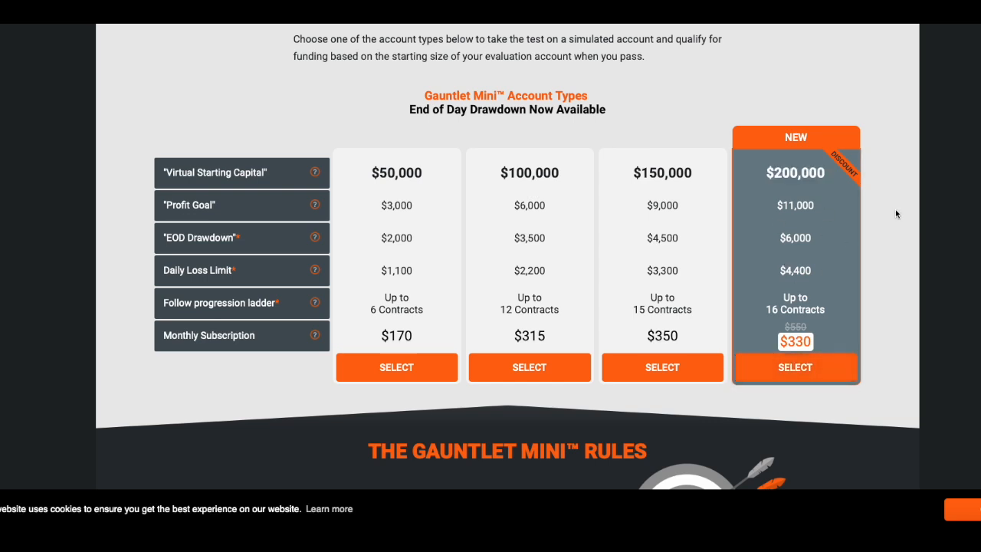
mouse_move(892, 224)
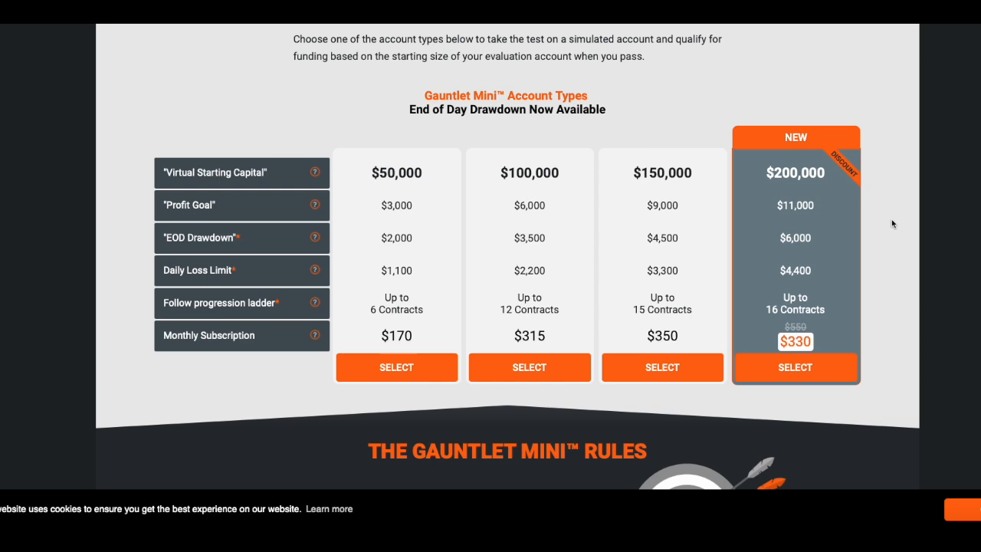
mouse_move(910, 137)
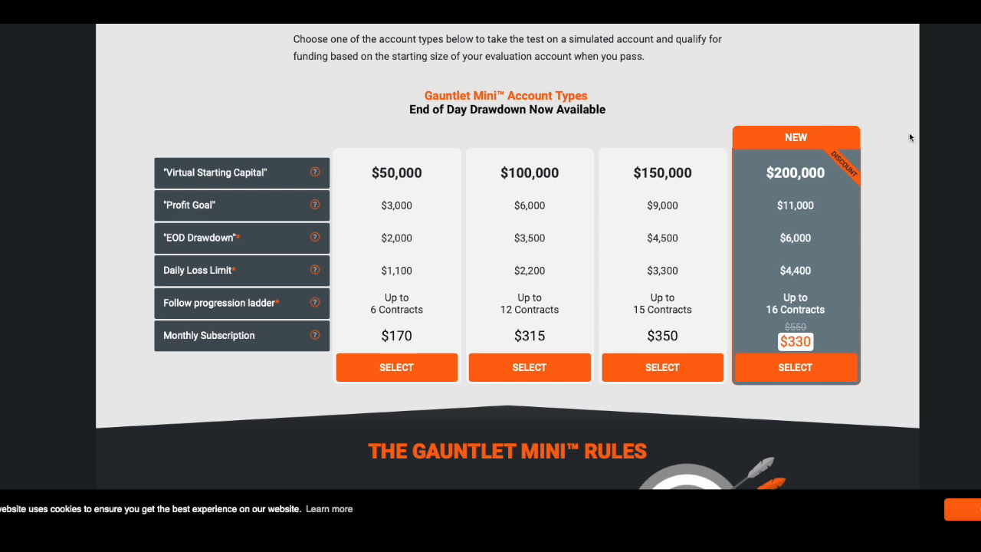
mouse_move(854, 101)
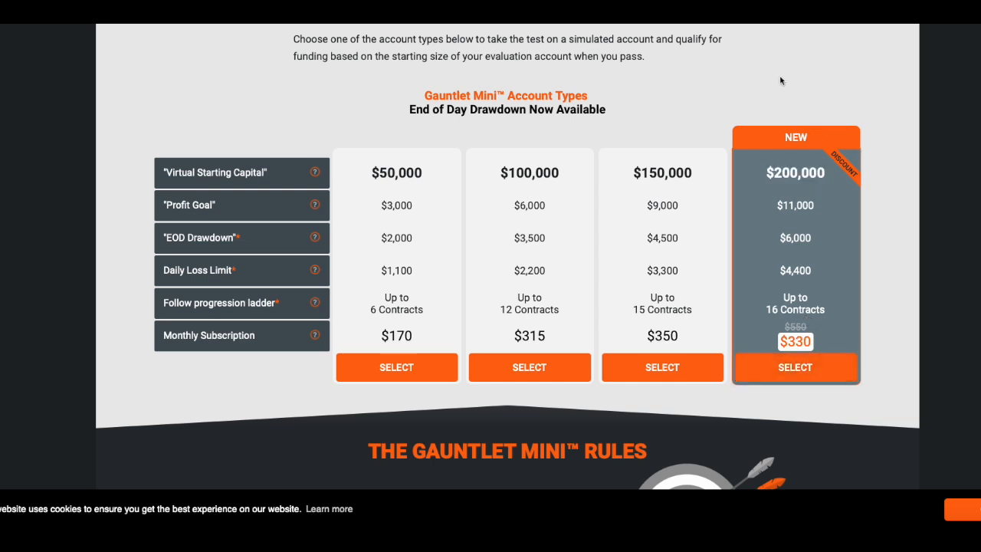
mouse_move(798, 79)
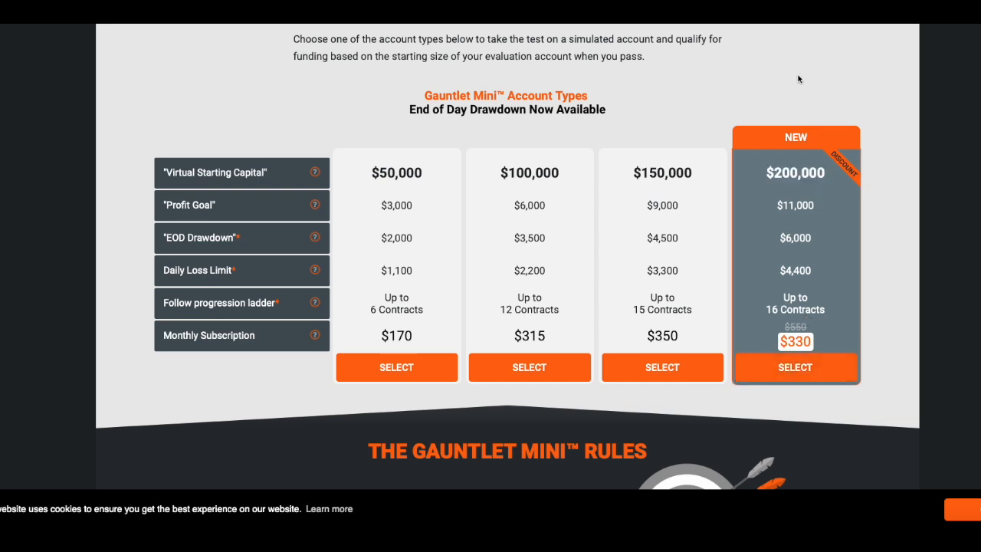
mouse_move(840, 114)
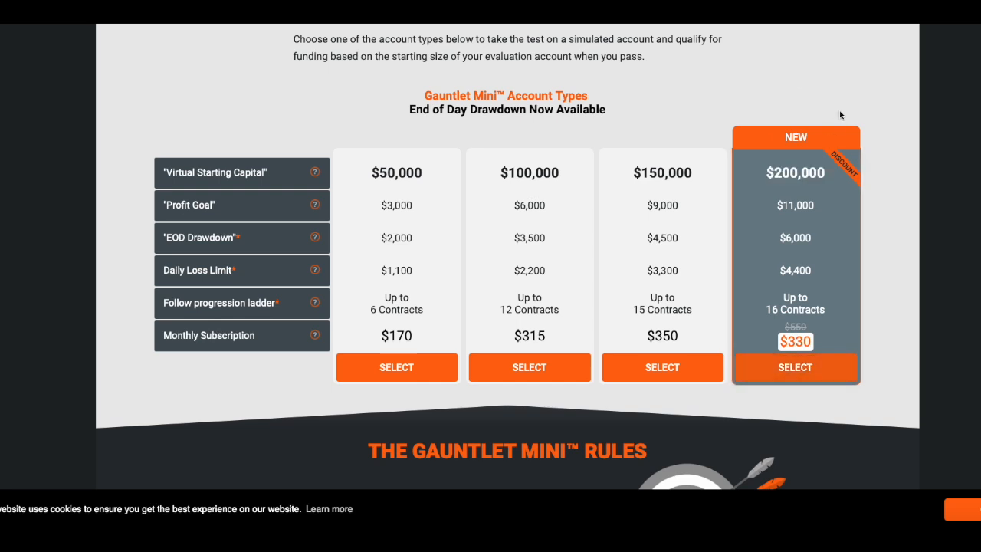
mouse_move(907, 288)
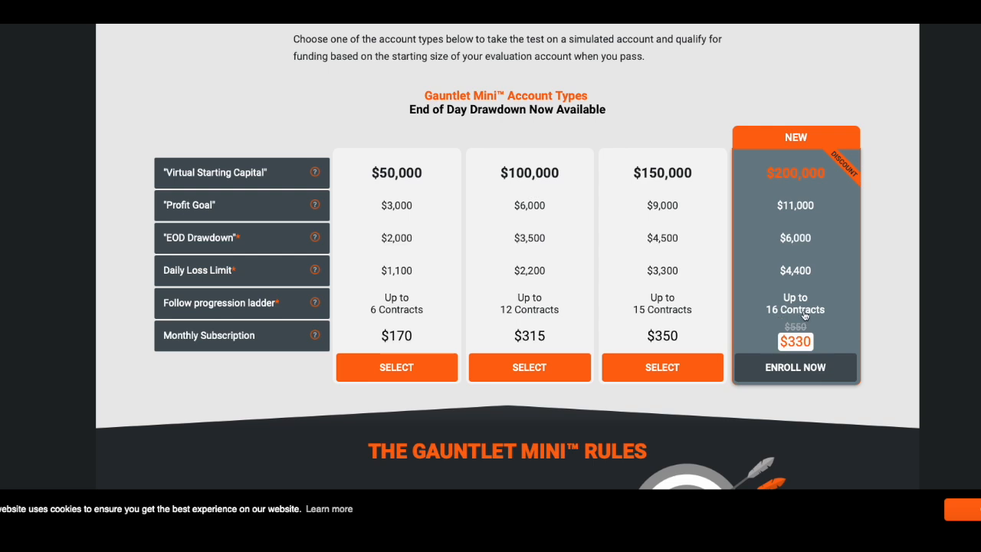
mouse_move(809, 207)
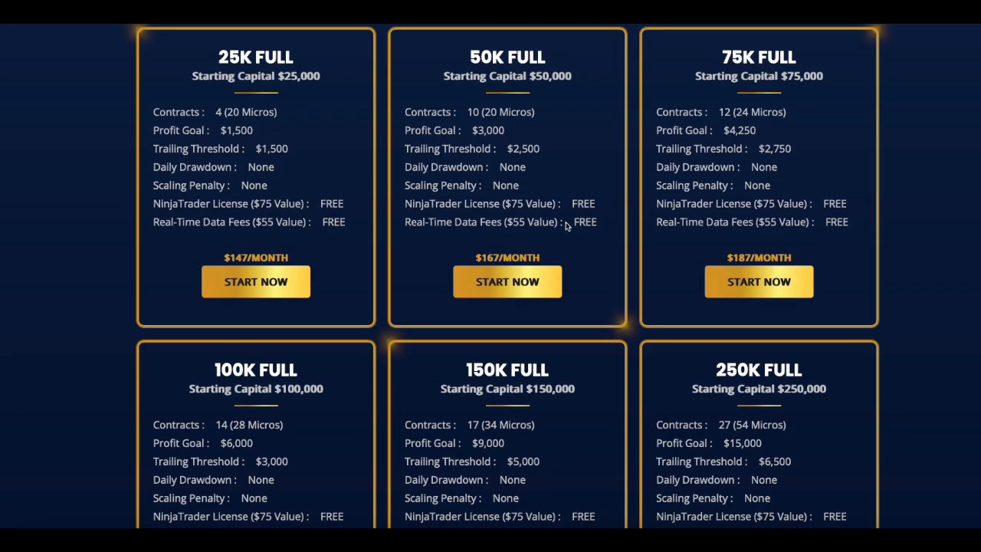
scroll("down", 3)
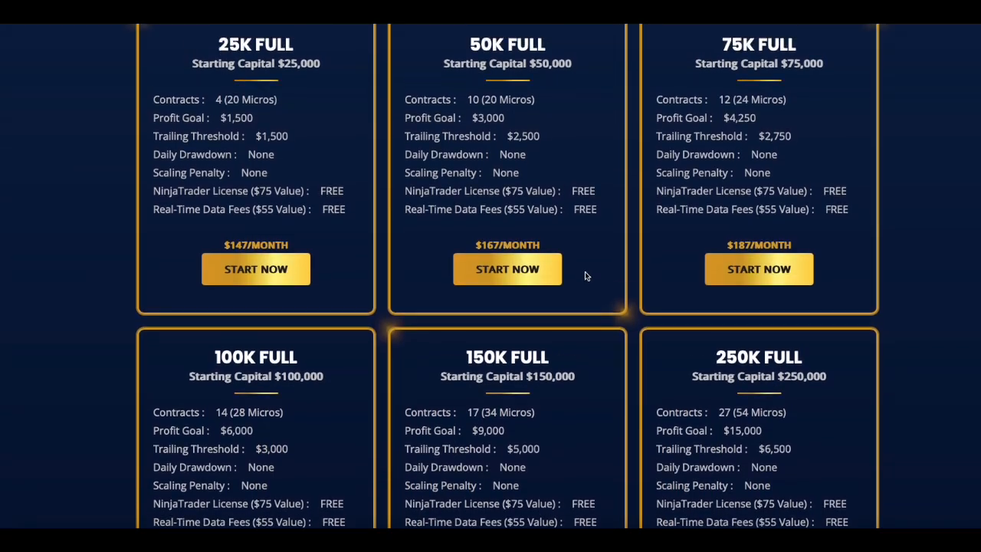
scroll("down", 3)
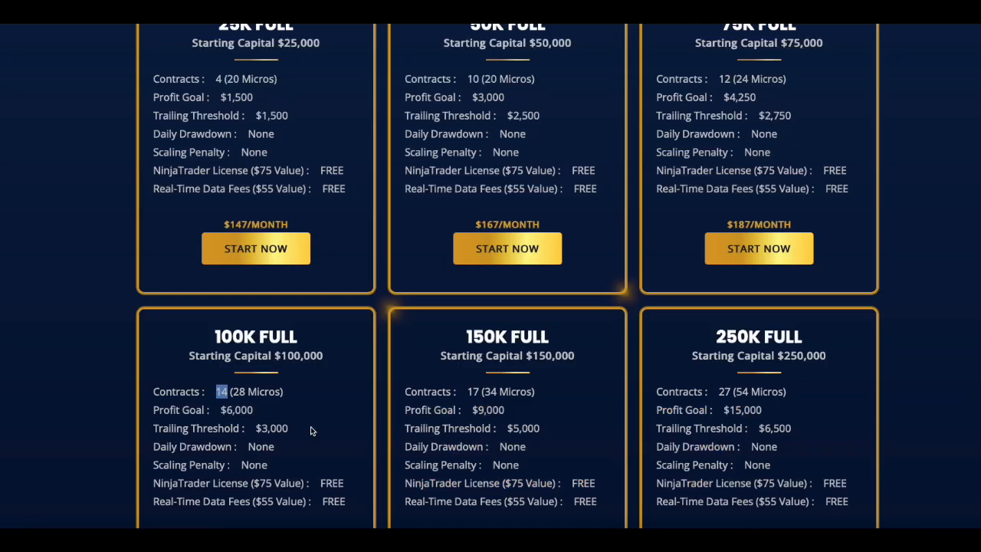
mouse_move(506, 79)
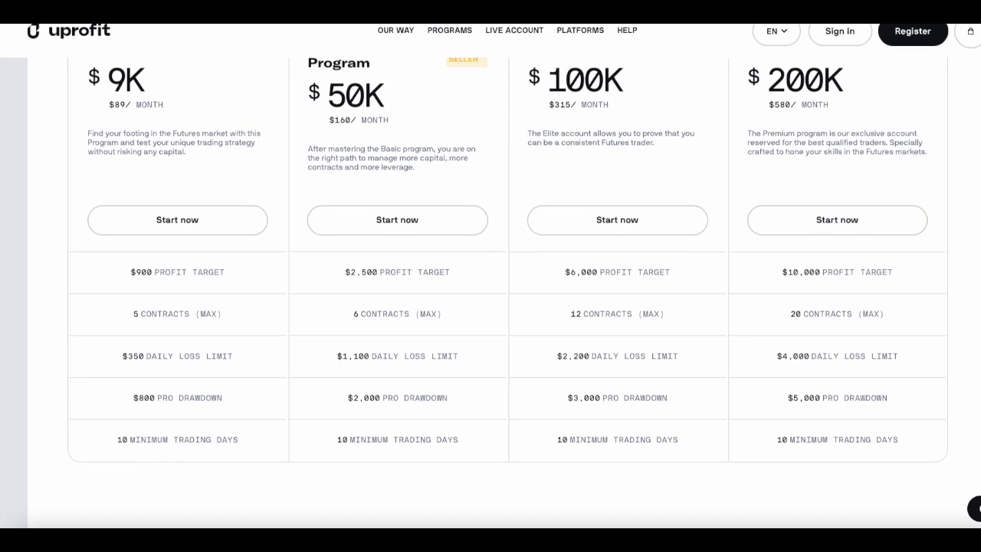
mouse_move(785, 201)
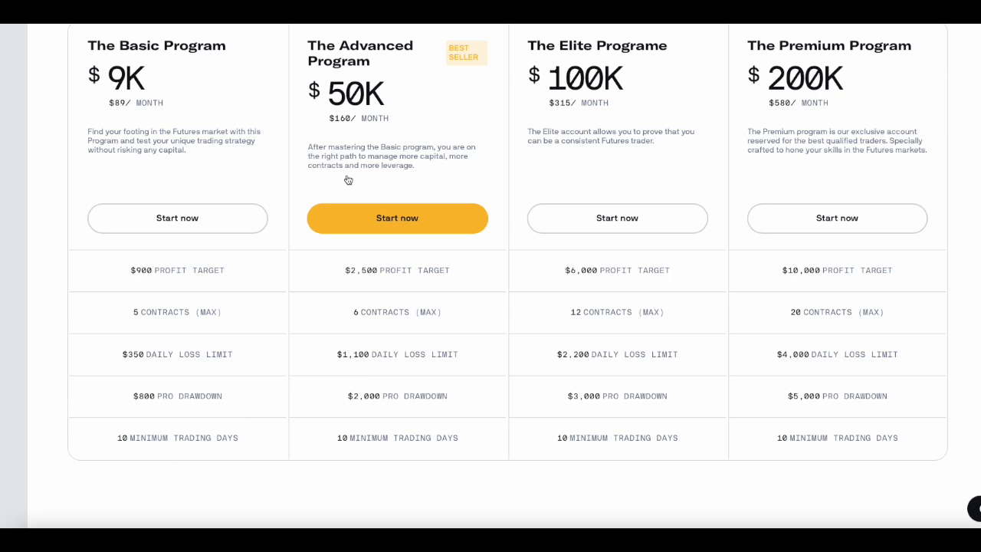
mouse_move(699, 101)
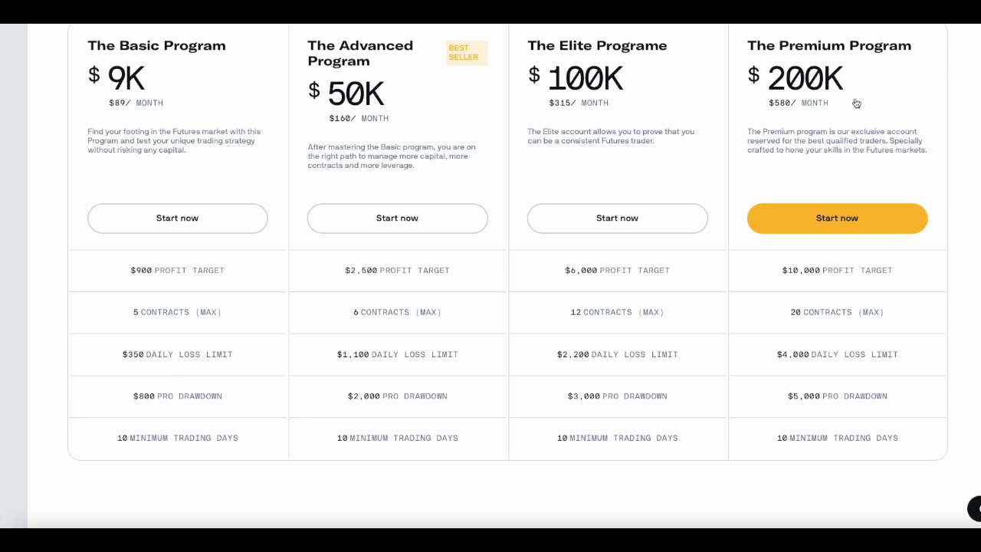
mouse_move(932, 344)
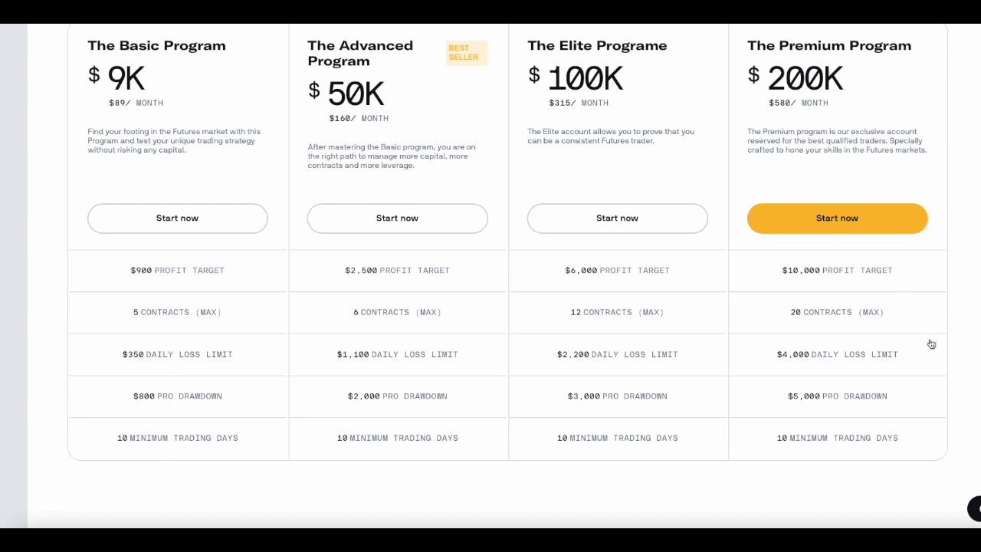
mouse_move(831, 276)
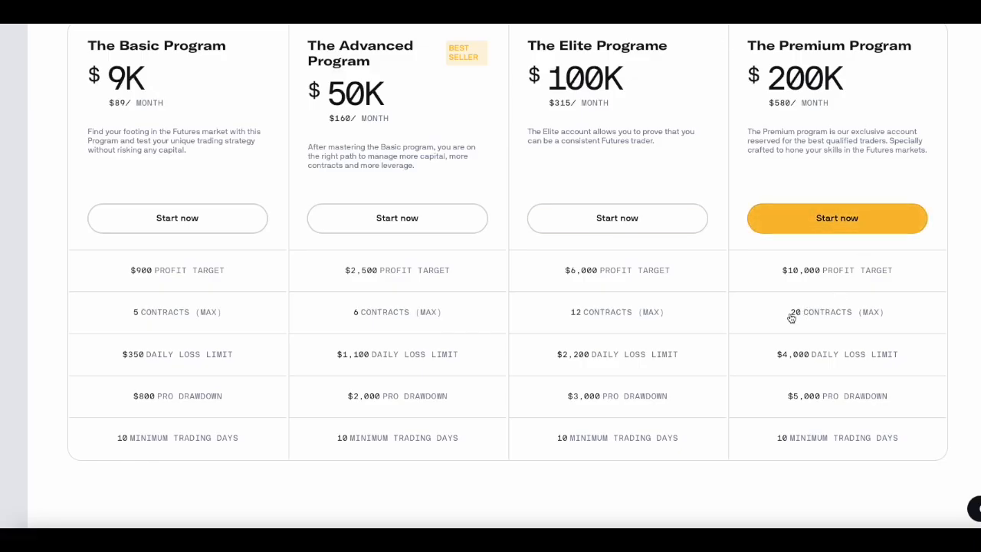
mouse_move(803, 365)
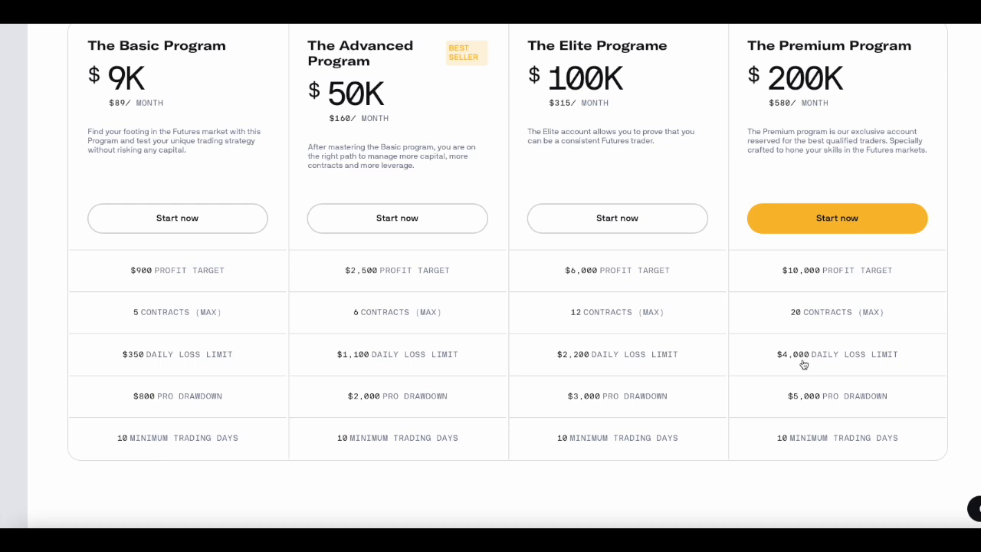
mouse_move(831, 405)
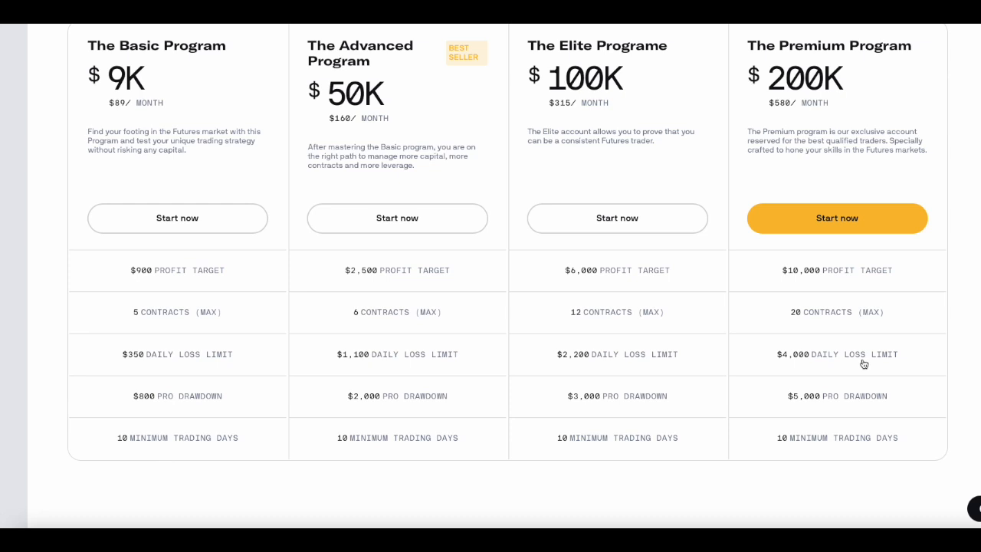
mouse_move(809, 304)
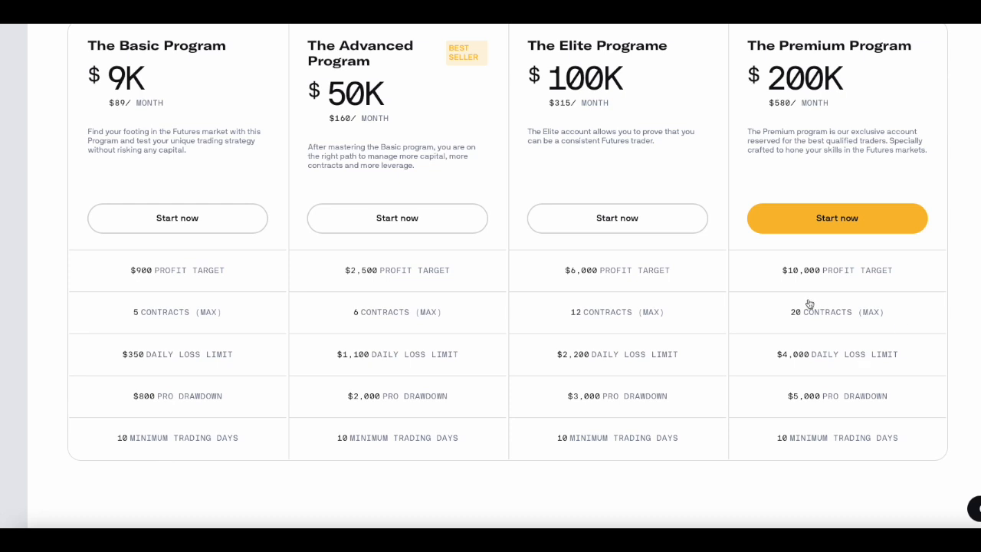
mouse_move(616, 217)
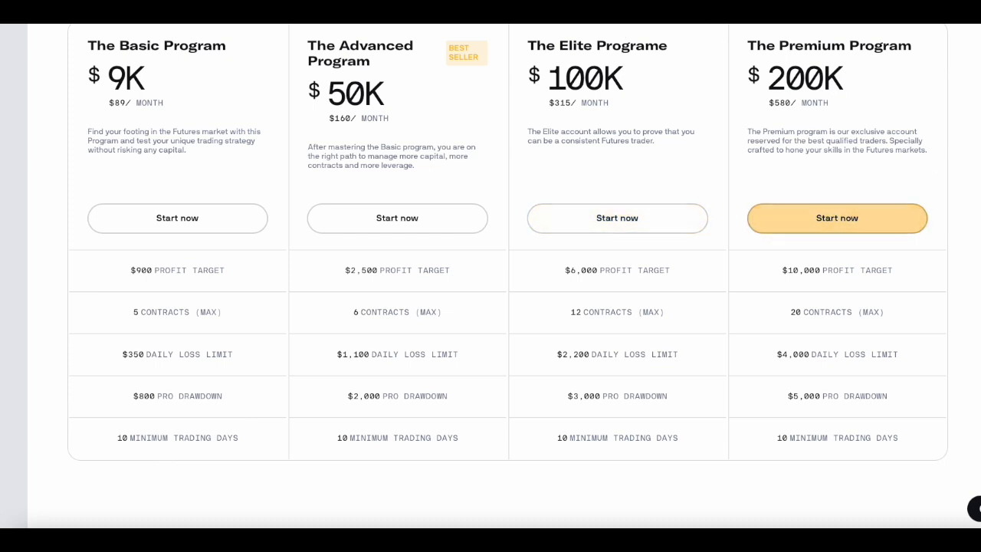
mouse_move(977, 316)
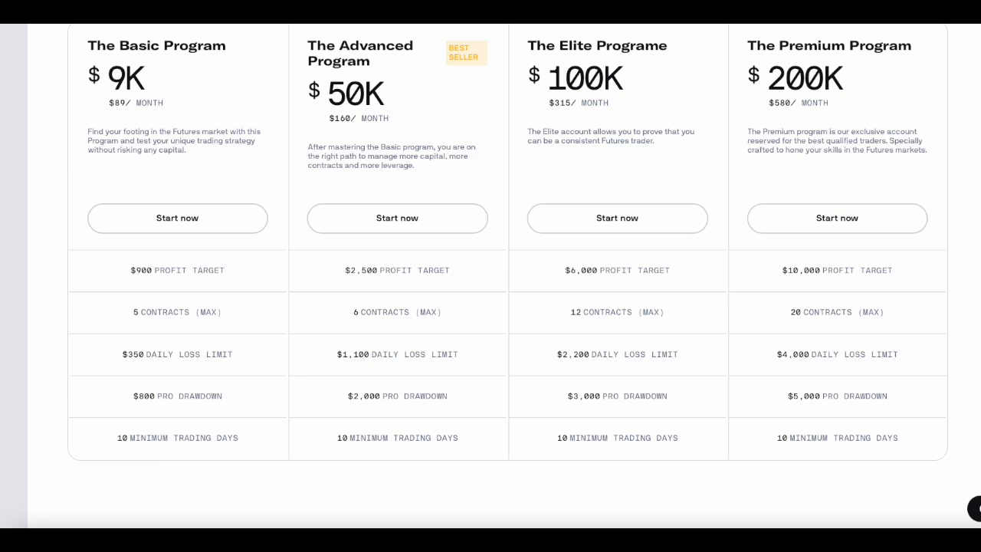
mouse_move(837, 218)
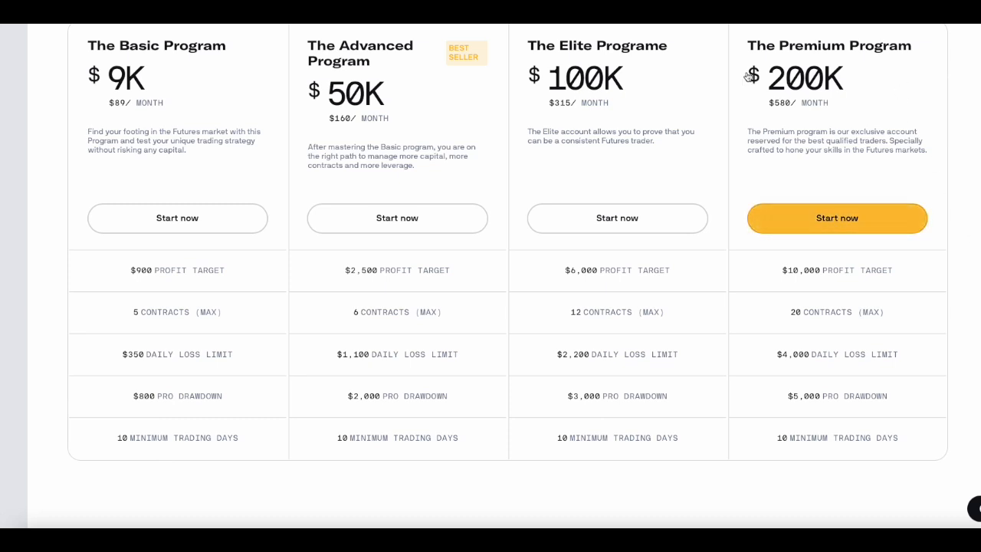
mouse_move(928, 147)
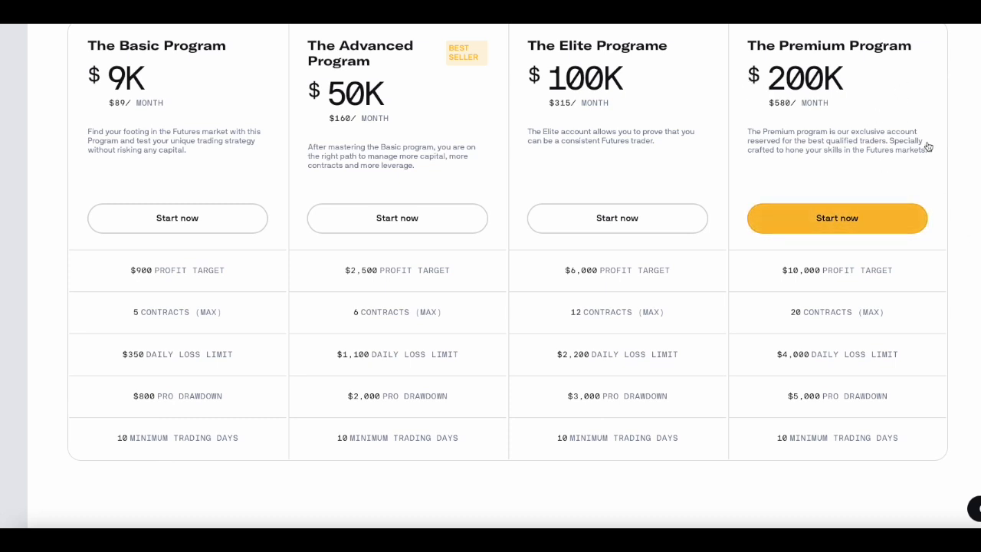
mouse_move(915, 184)
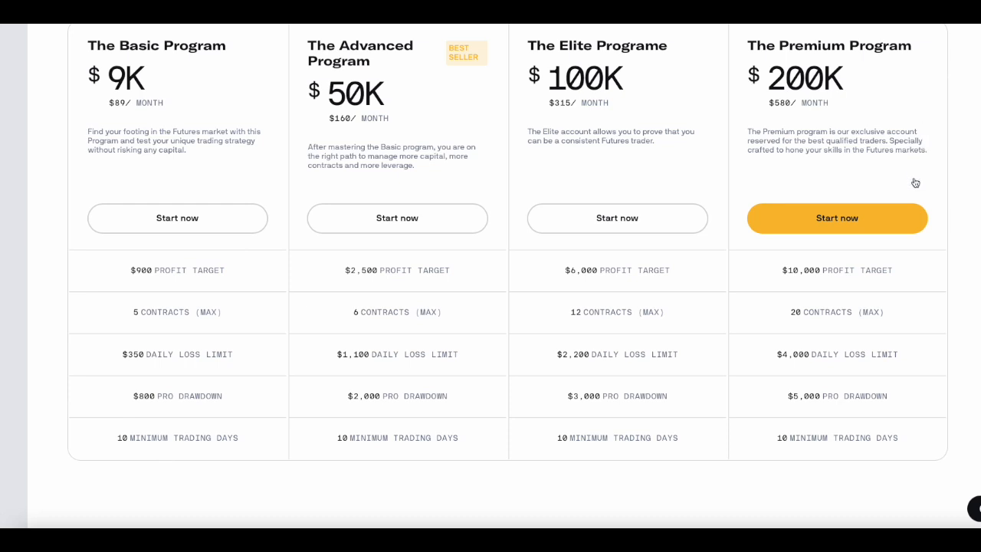
mouse_move(905, 328)
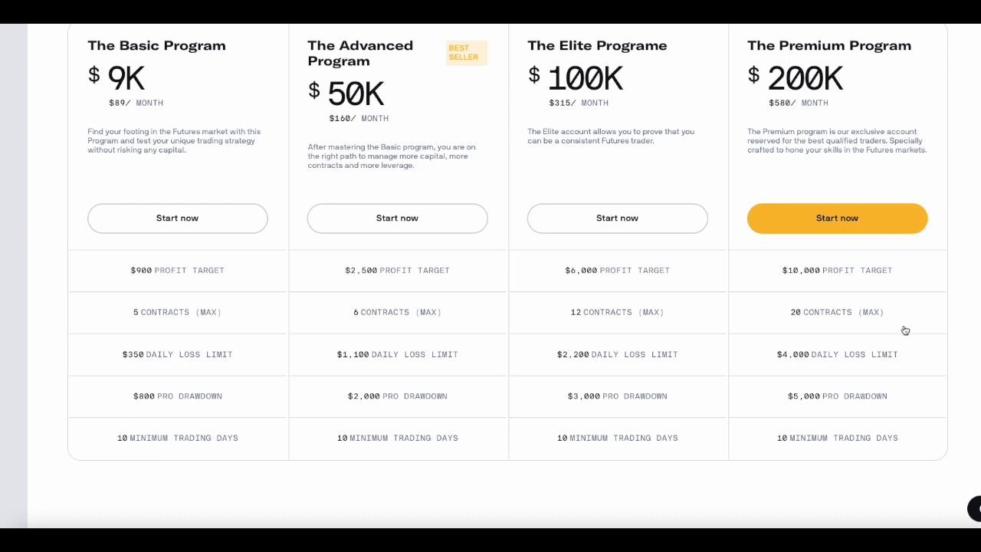
mouse_move(846, 296)
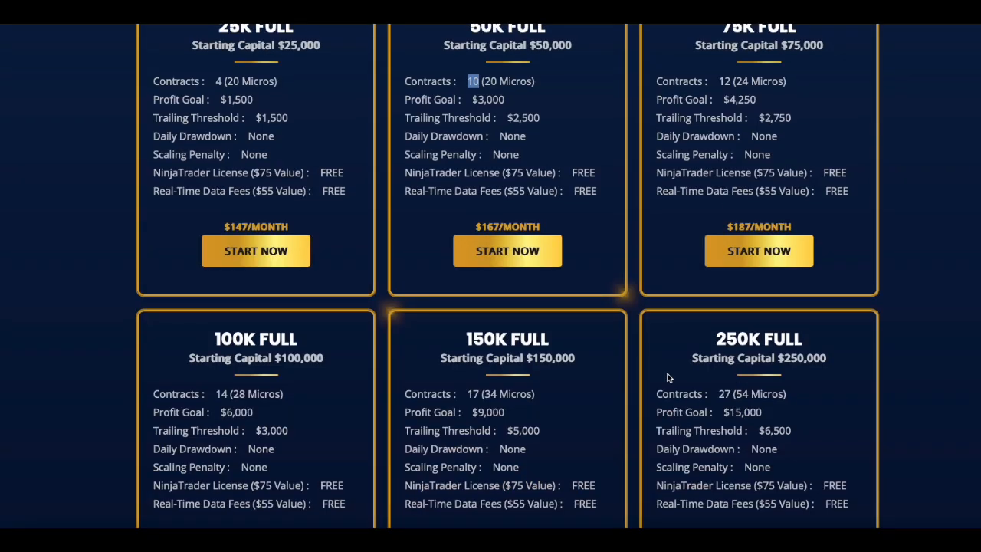
Scroll through Apex Trader Funding's 25K–250K Full account cards with contract limits and profit goals.
scroll("down", 3)
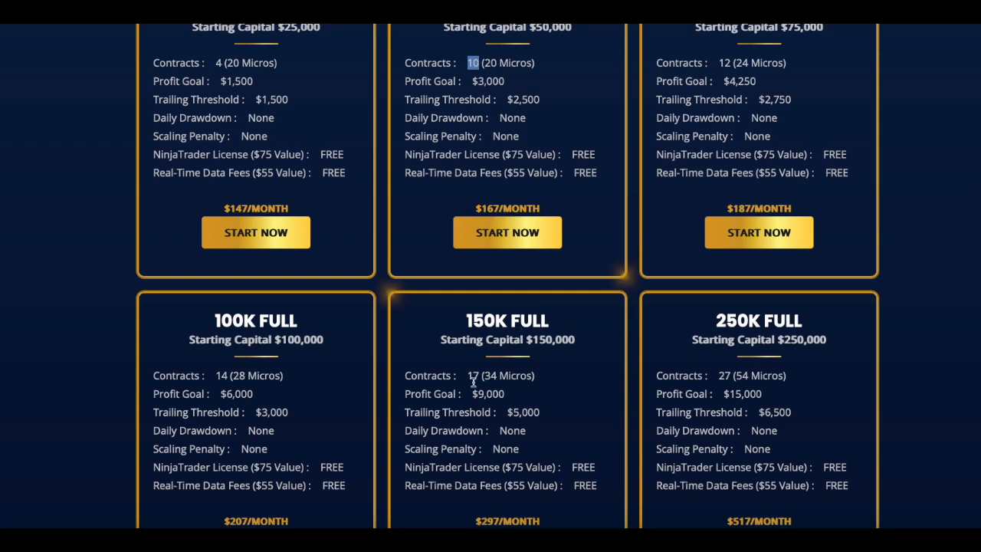
double_click(472, 375)
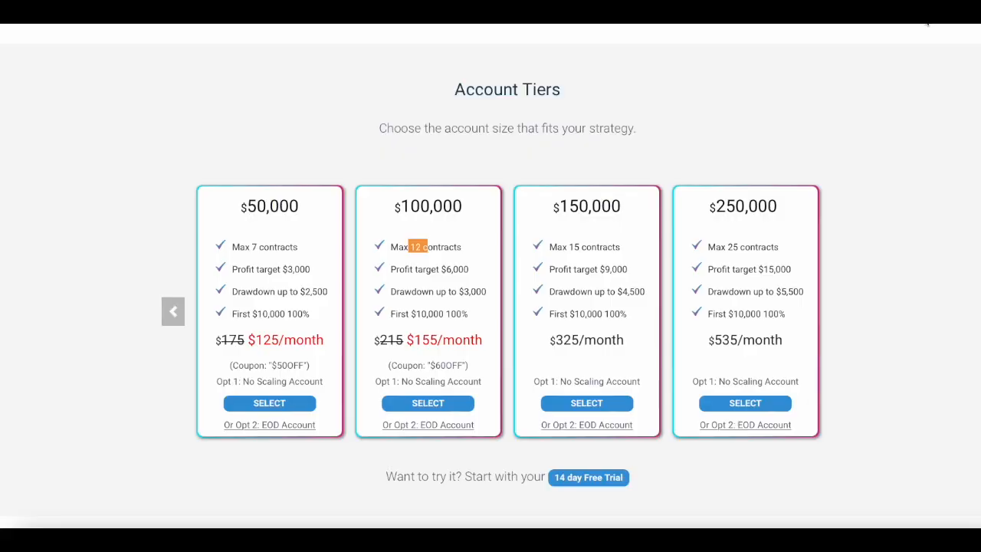
mouse_move(837, 95)
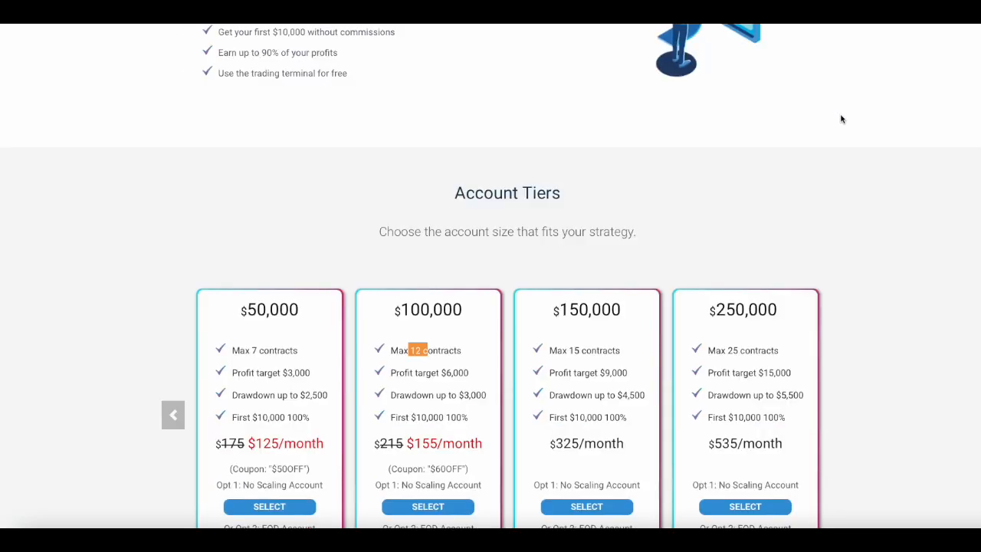
Scroll to Bulenox's $50,000–$250,000 Account Tiers and the 14-day free trial offer.
scroll("down", 3)
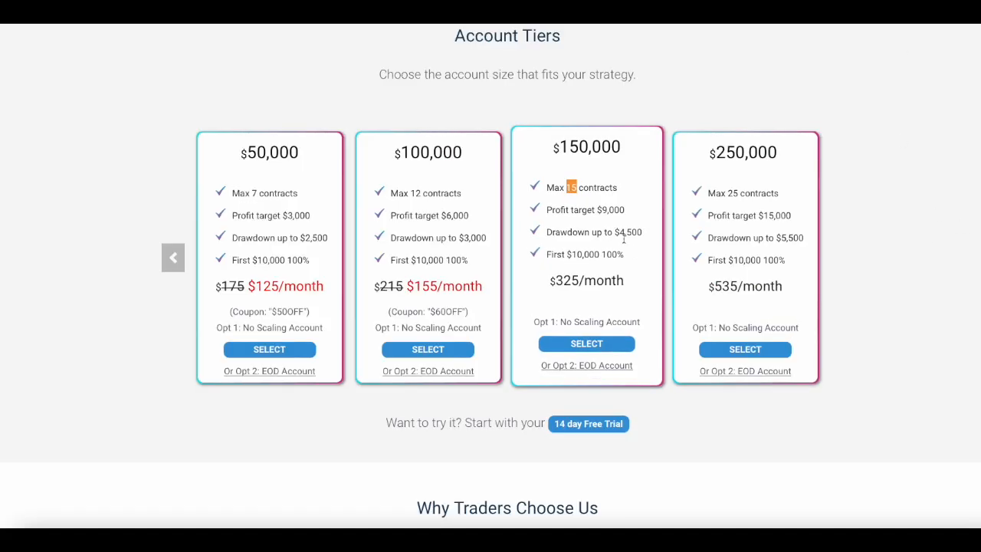
mouse_move(590, 203)
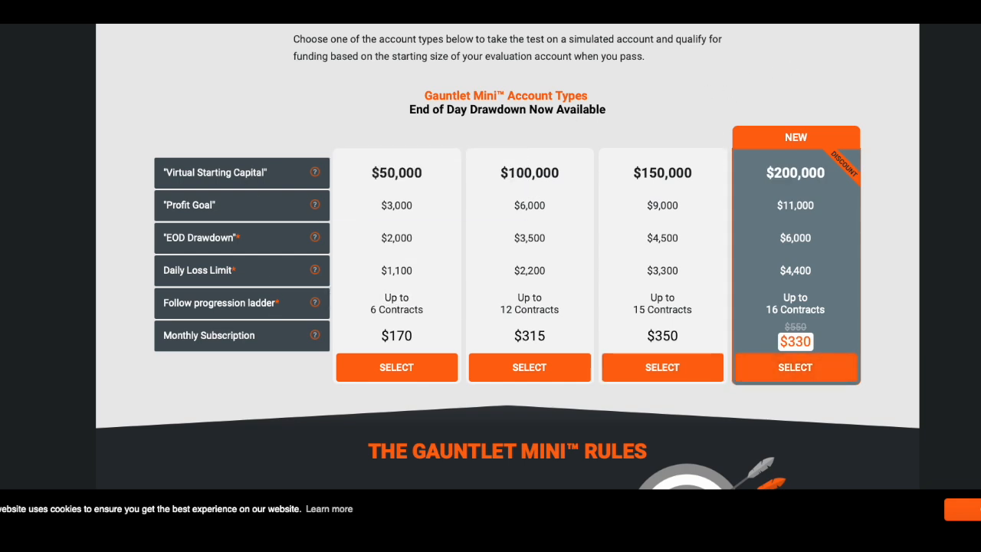
mouse_move(864, 116)
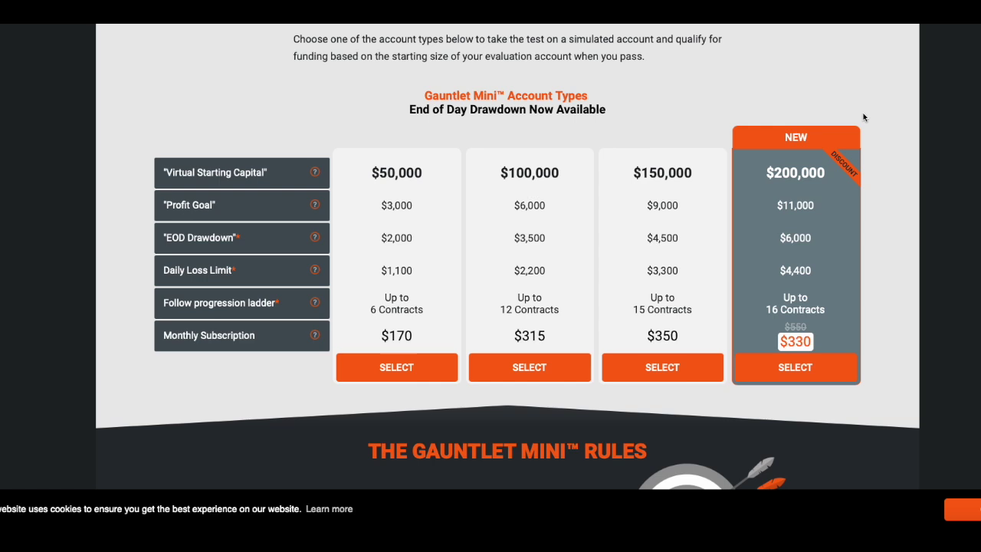
mouse_move(776, 86)
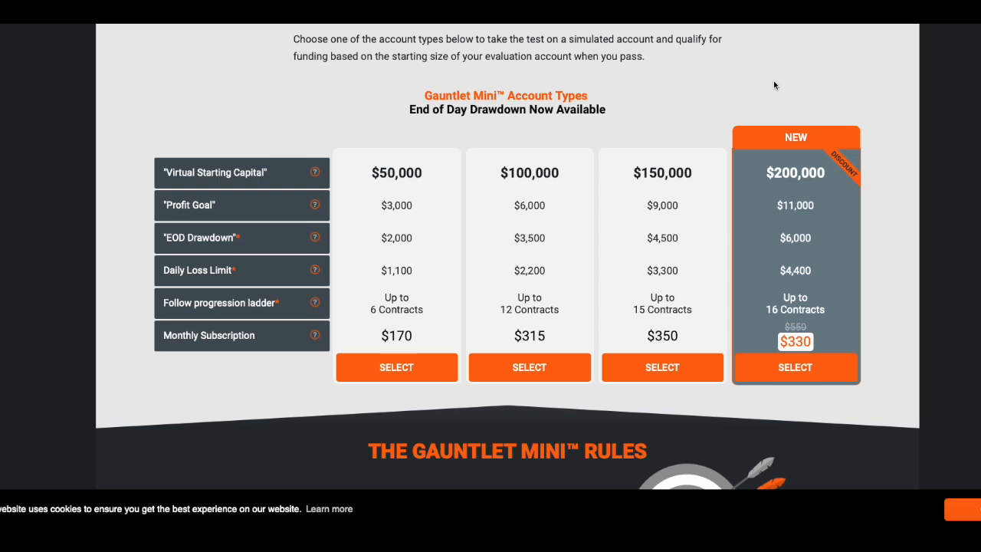
mouse_move(822, 89)
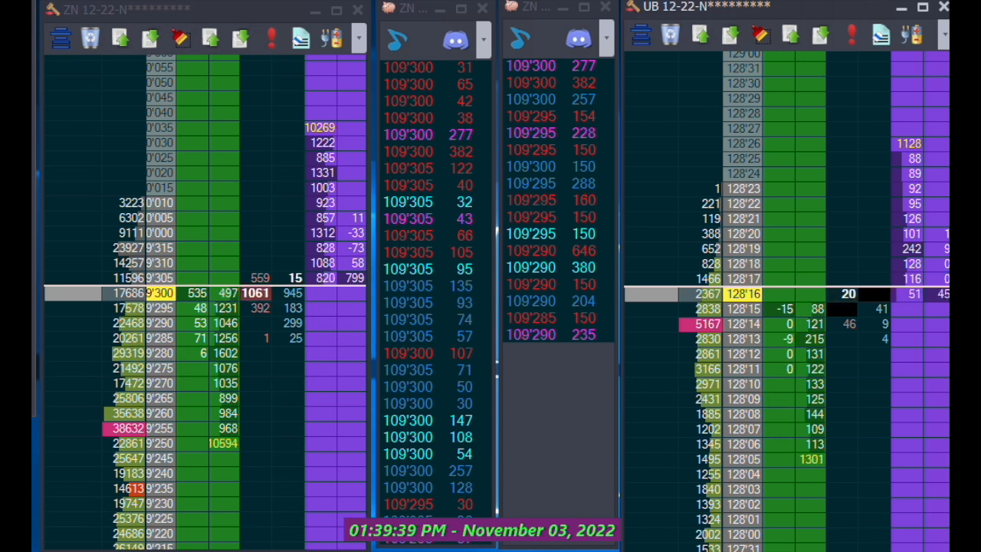
mouse_move(380, 544)
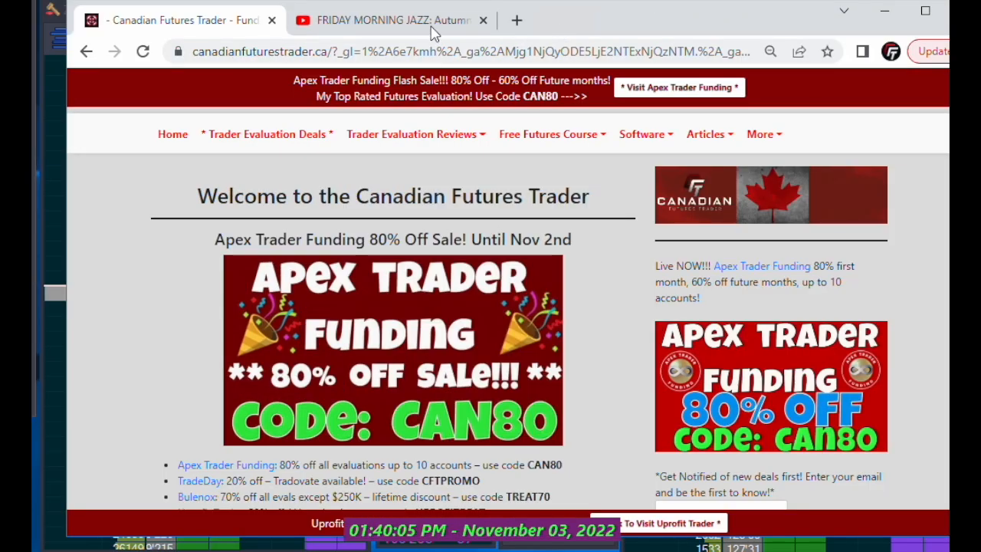
Switch to the Pleasant Coffee Time slow jazz livestream tab with live chat beside it.
left_click(391, 20)
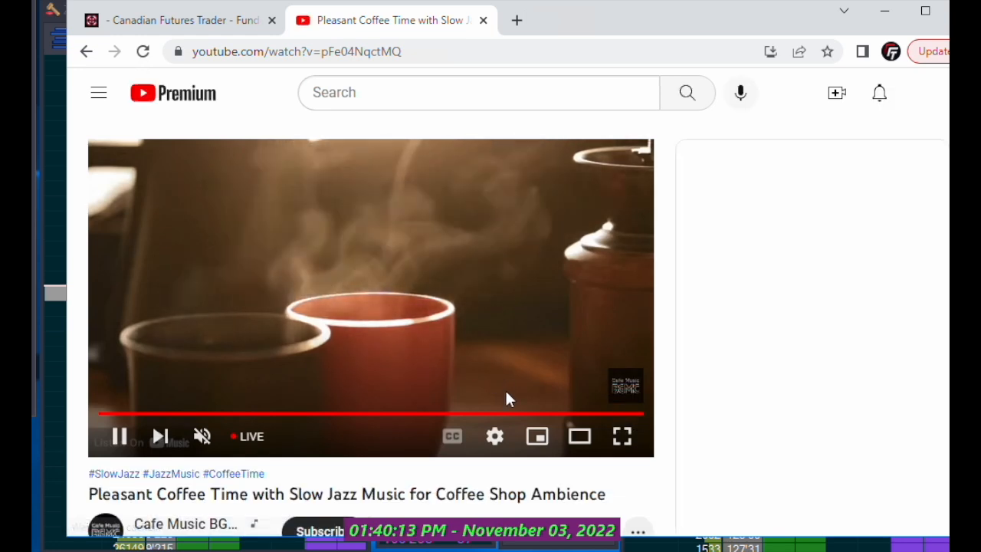
scroll("down", 3)
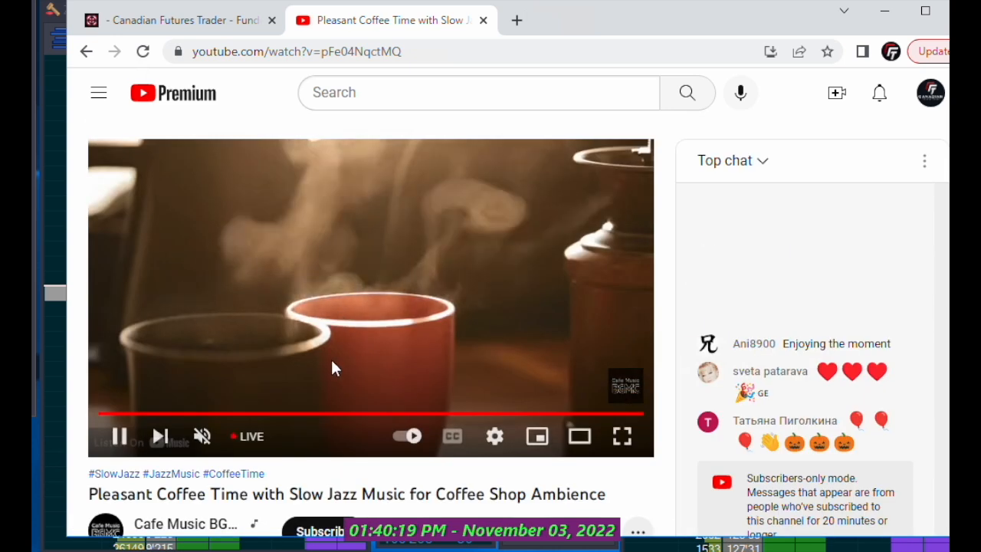
mouse_move(226, 492)
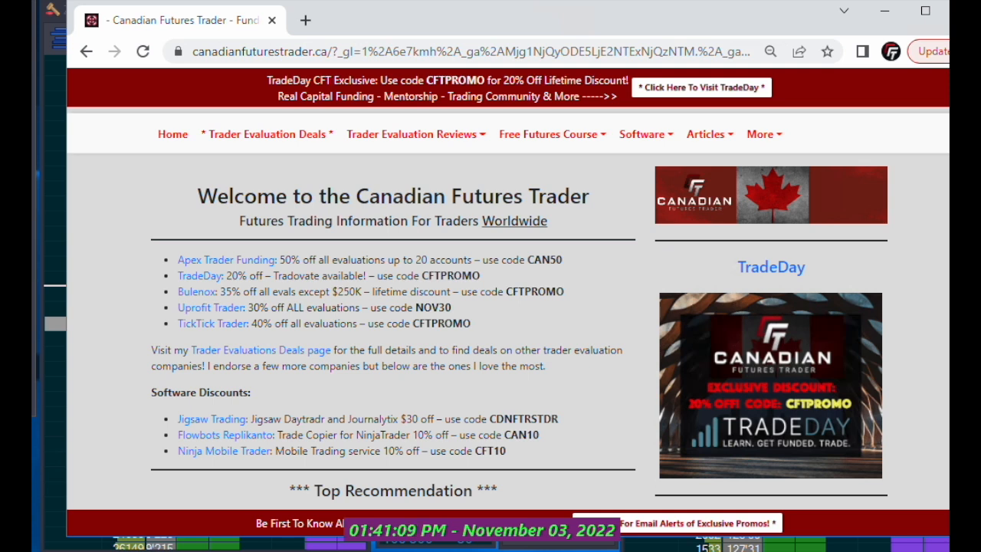
mouse_move(401, 441)
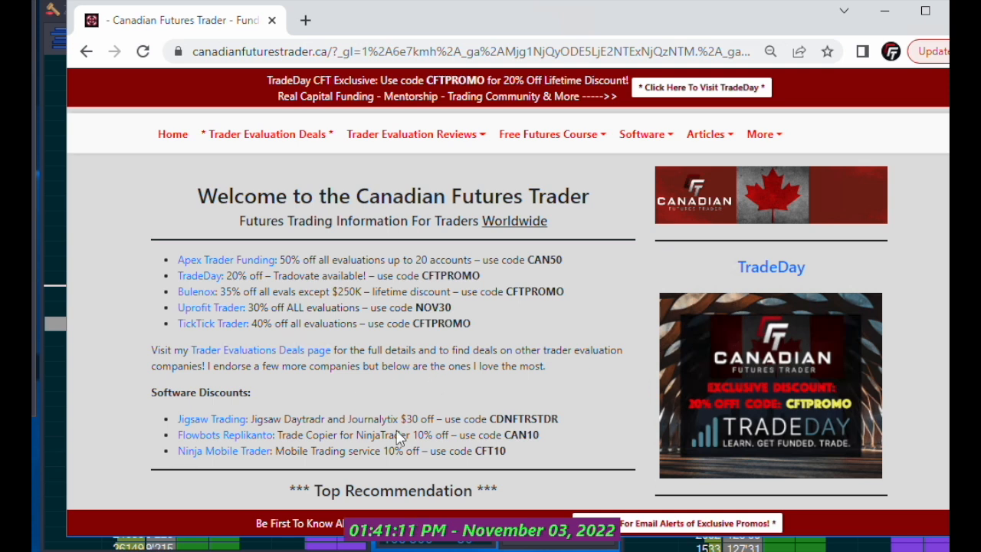
mouse_move(457, 386)
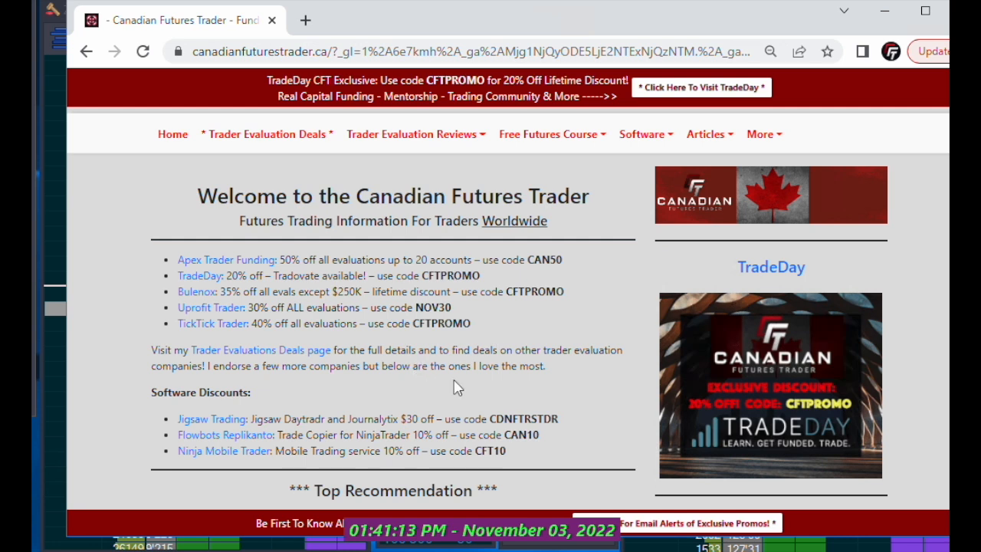
Scroll down through the Canadian Futures Trader affiliate disclosures section.
scroll("down", 3)
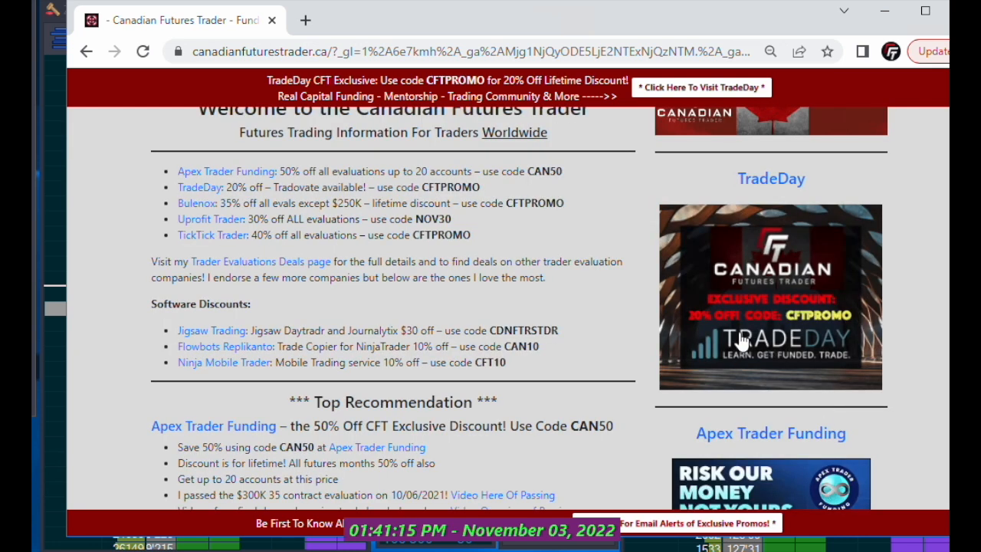
scroll("down", 3)
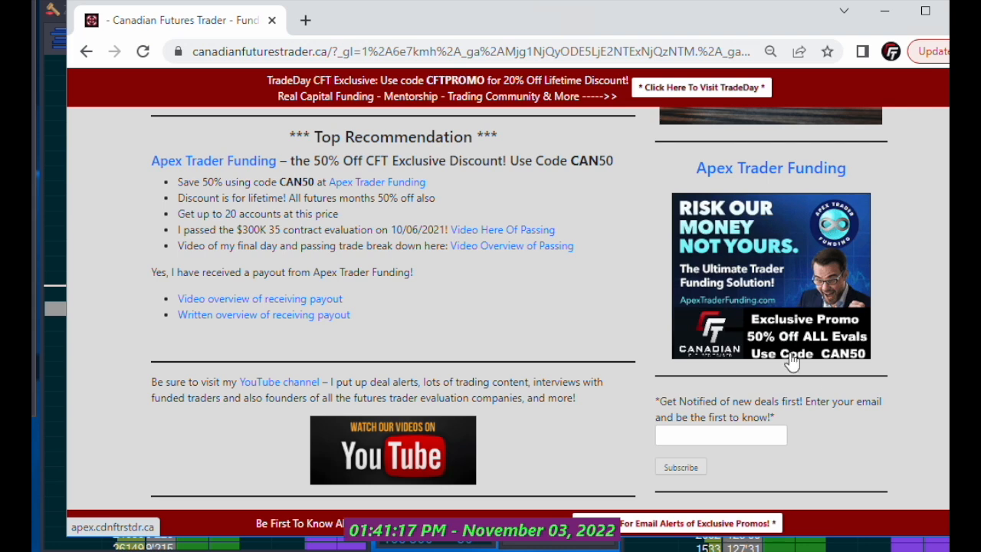
scroll("down", 3)
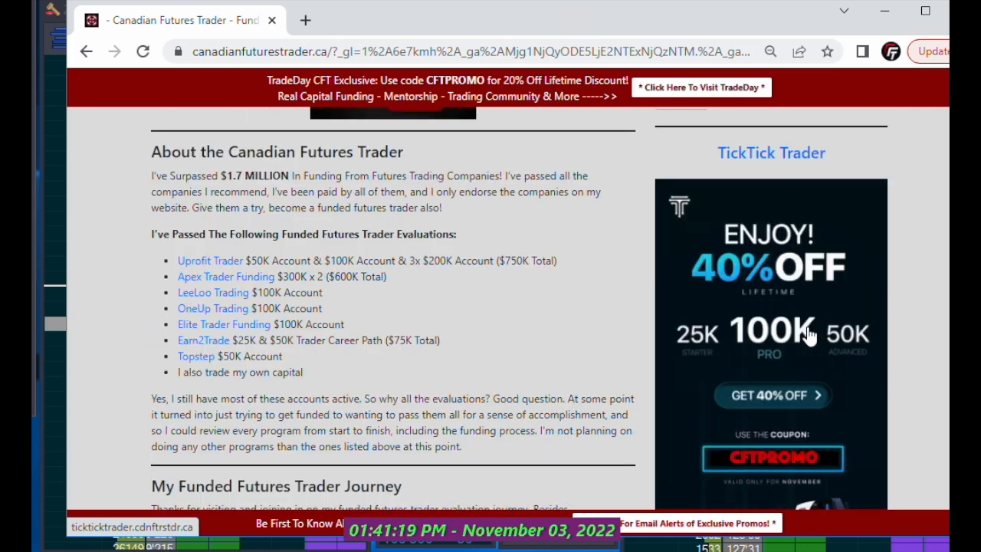
mouse_move(874, 229)
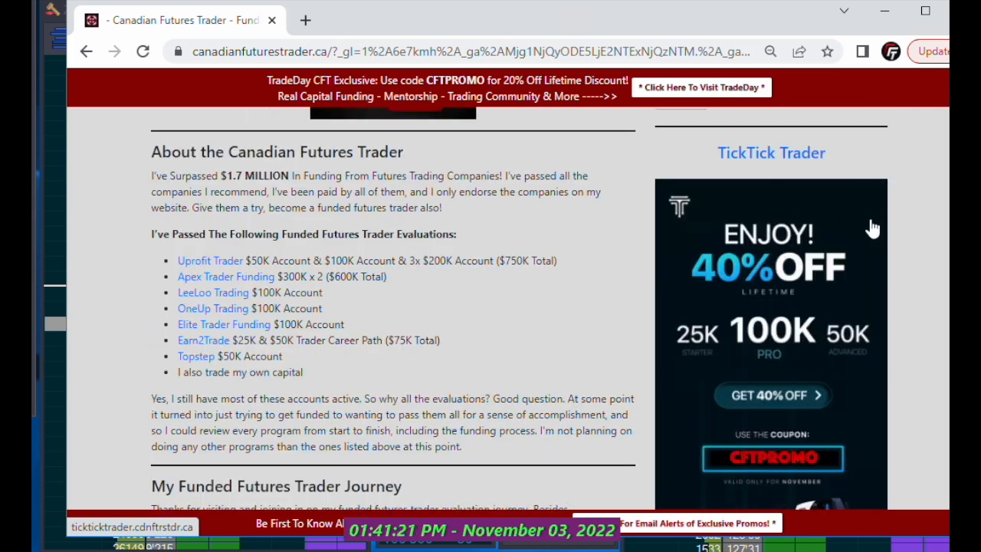
mouse_move(745, 350)
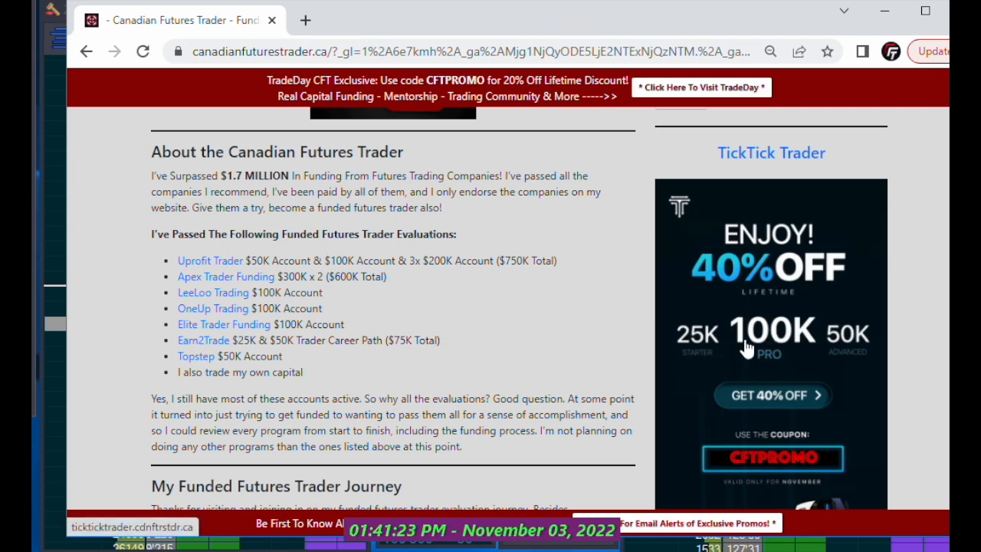
scroll("down", 3)
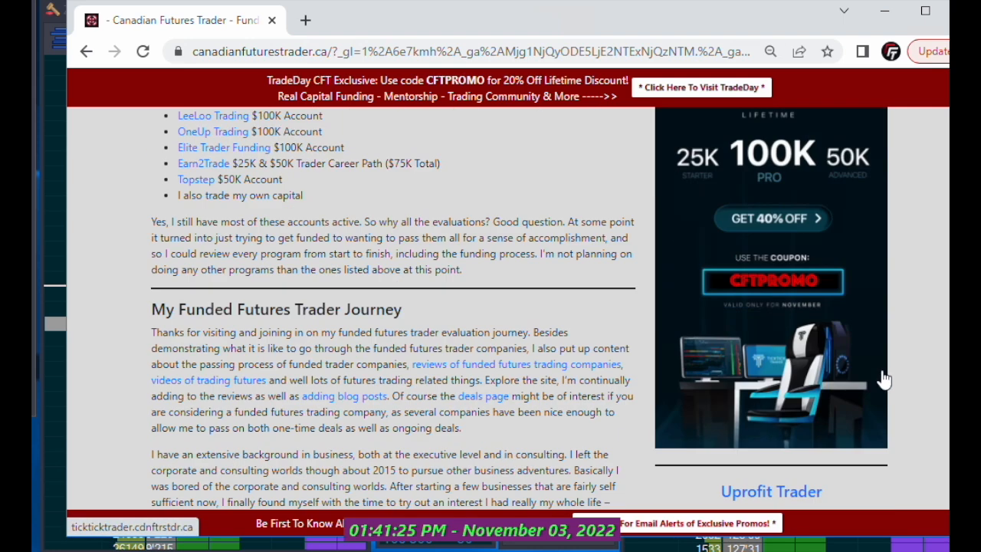
scroll("down", 3)
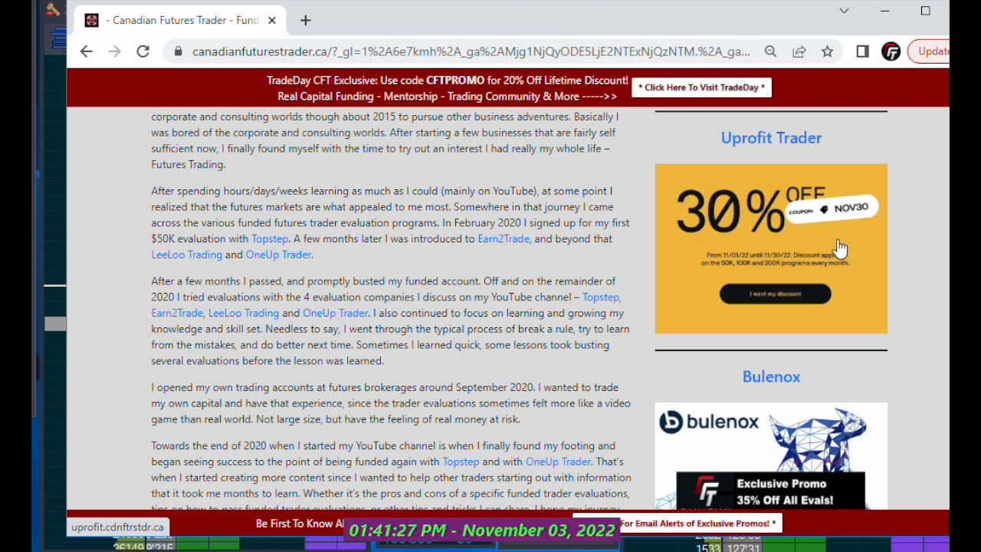
scroll("down", 3)
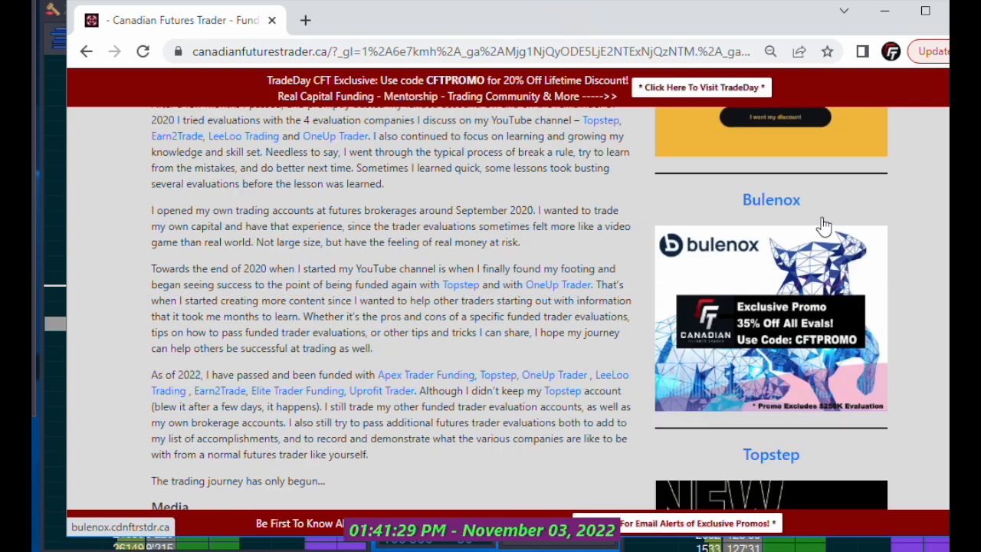
scroll("down", 3)
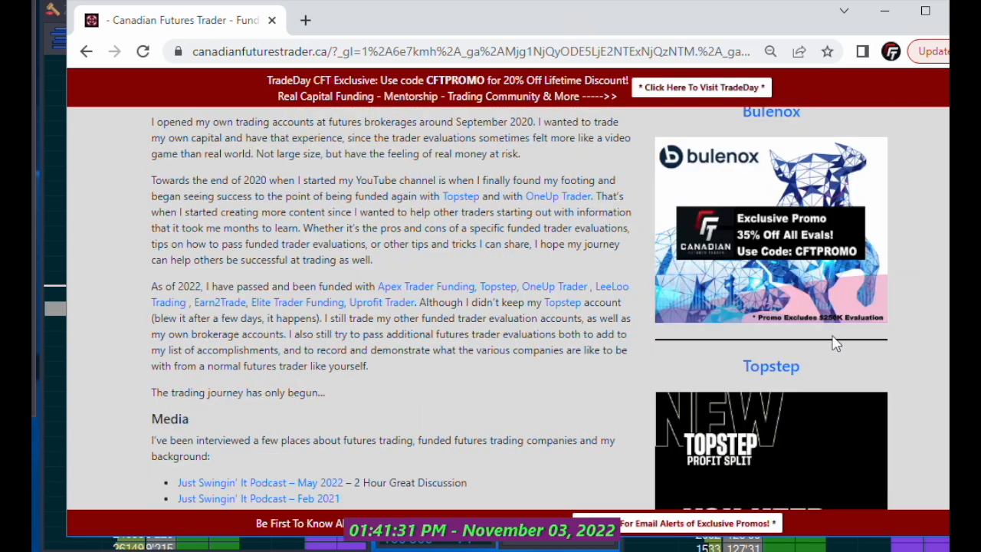
mouse_move(754, 236)
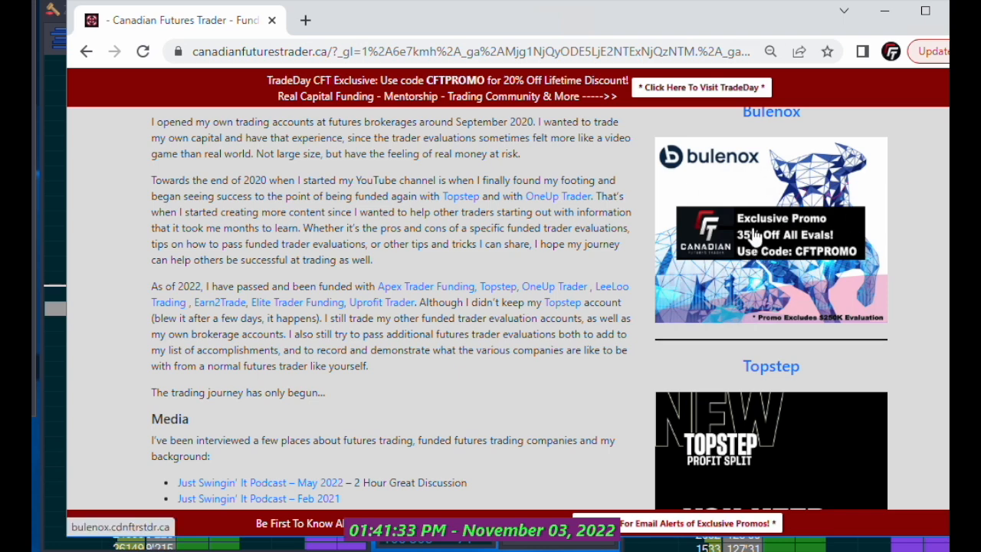
scroll("down", 3)
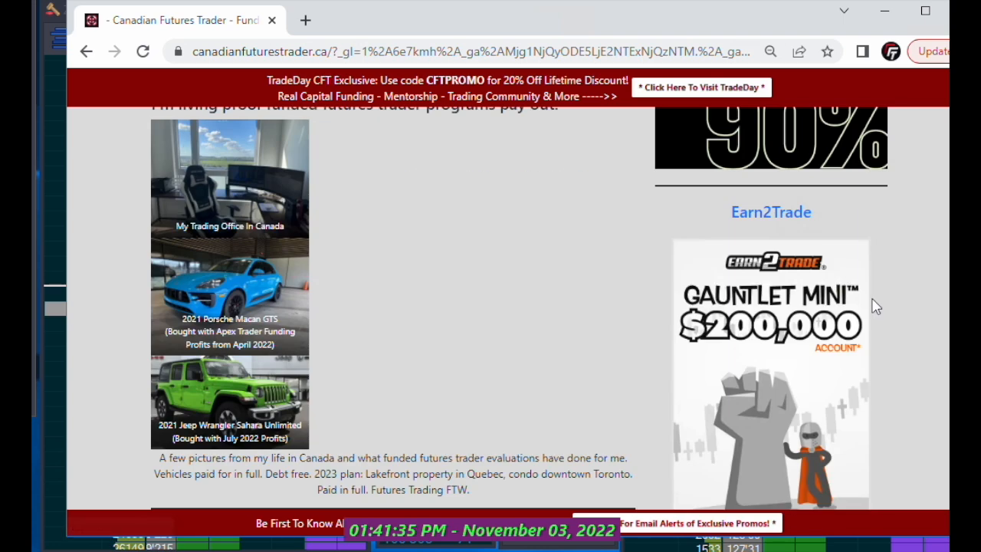
scroll("up", 3)
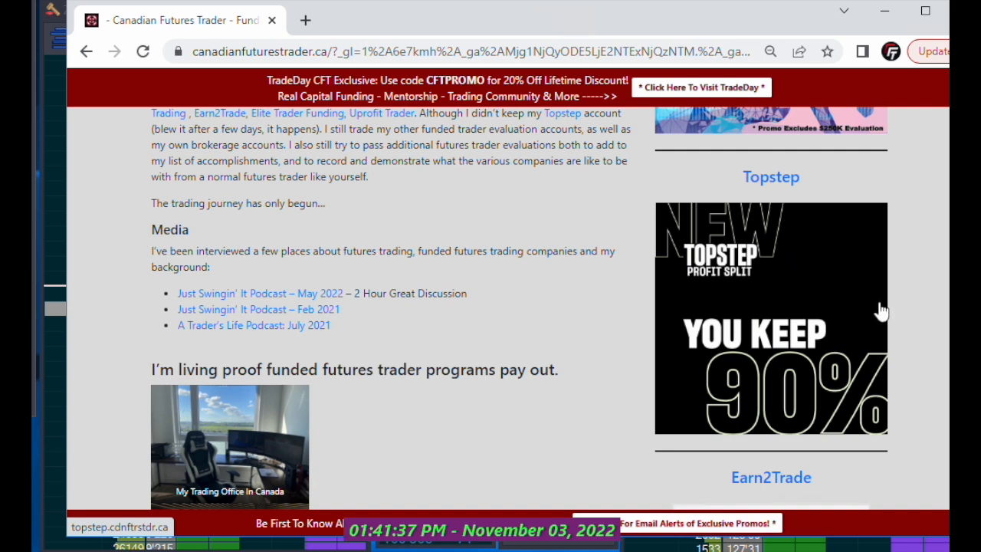
mouse_move(915, 306)
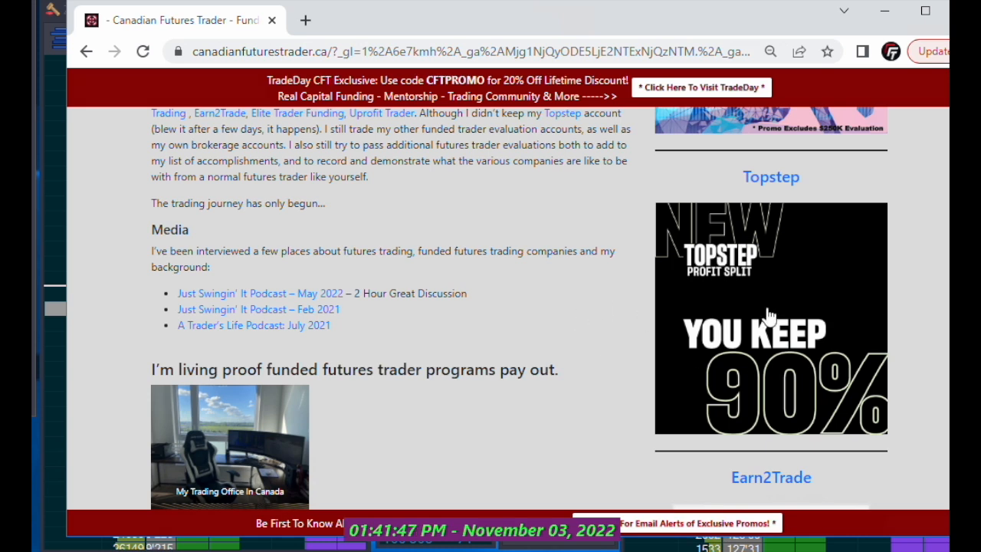
mouse_move(889, 320)
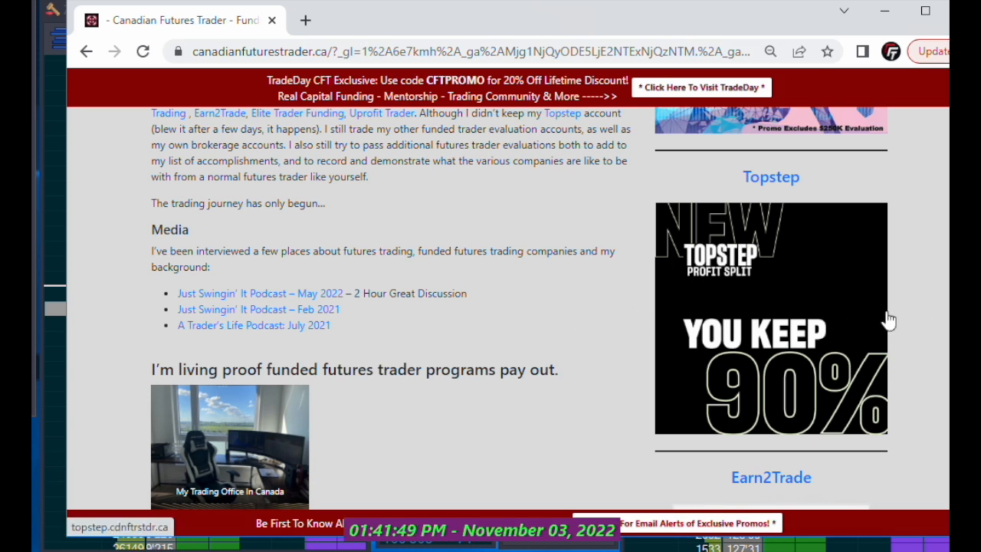
Review the sidebar sponsor ads, then scroll back up to the welcome section's discount code list.
scroll("down", 3)
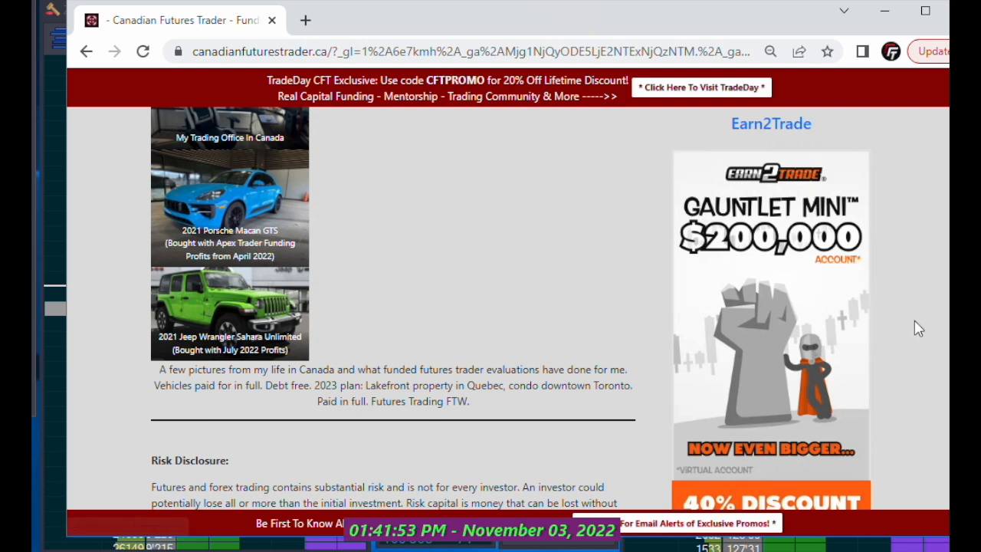
scroll("down", 3)
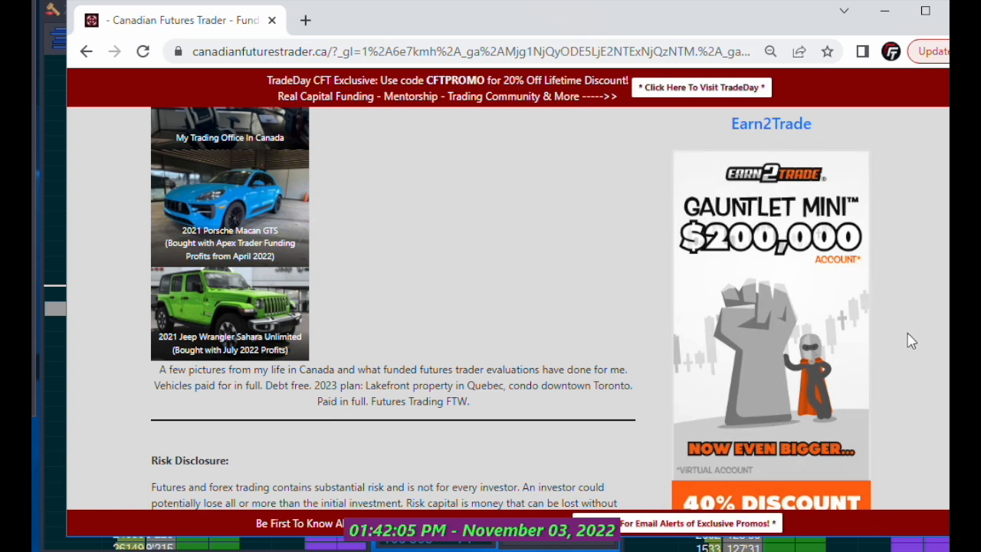
scroll("down", 3)
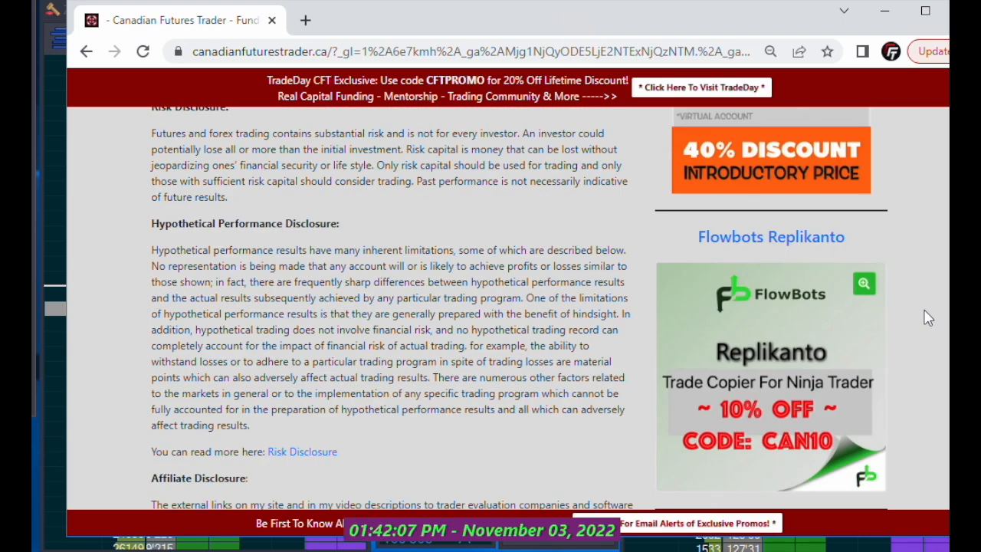
scroll("down", 3)
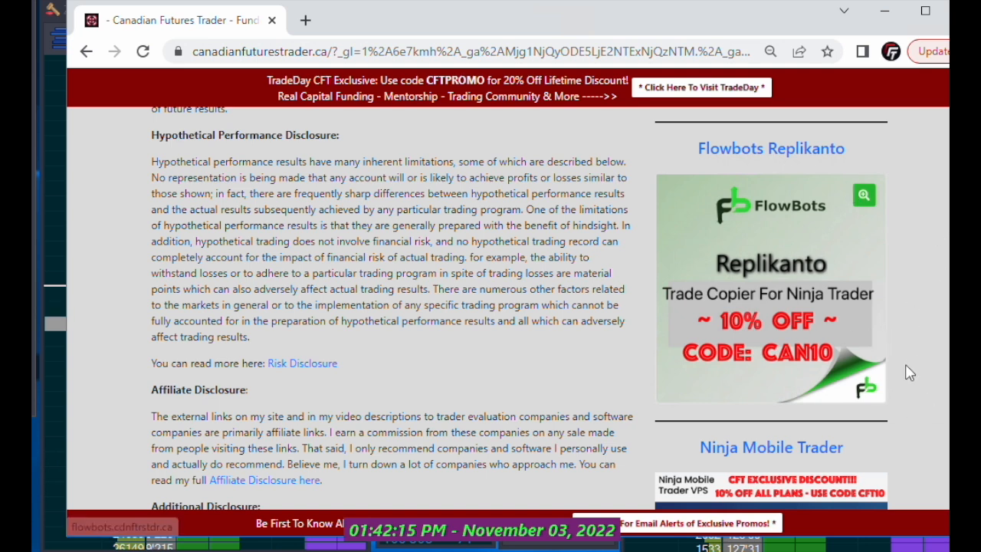
scroll("down", 3)
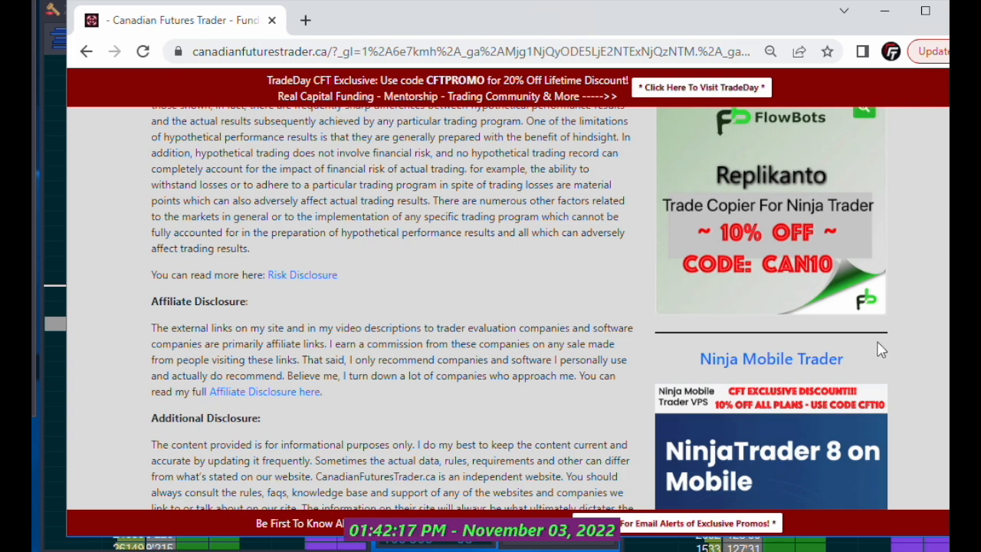
scroll("up", 3)
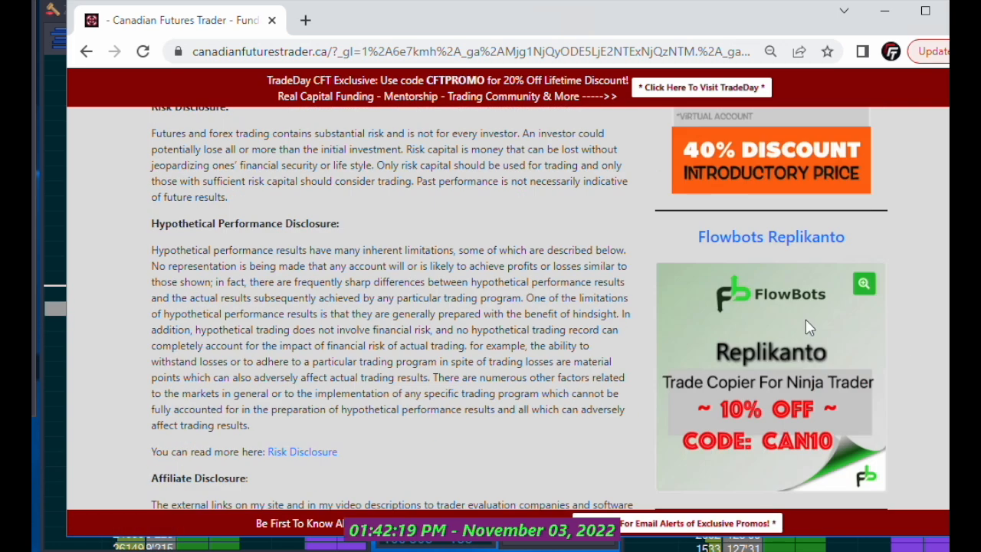
scroll("down", 3)
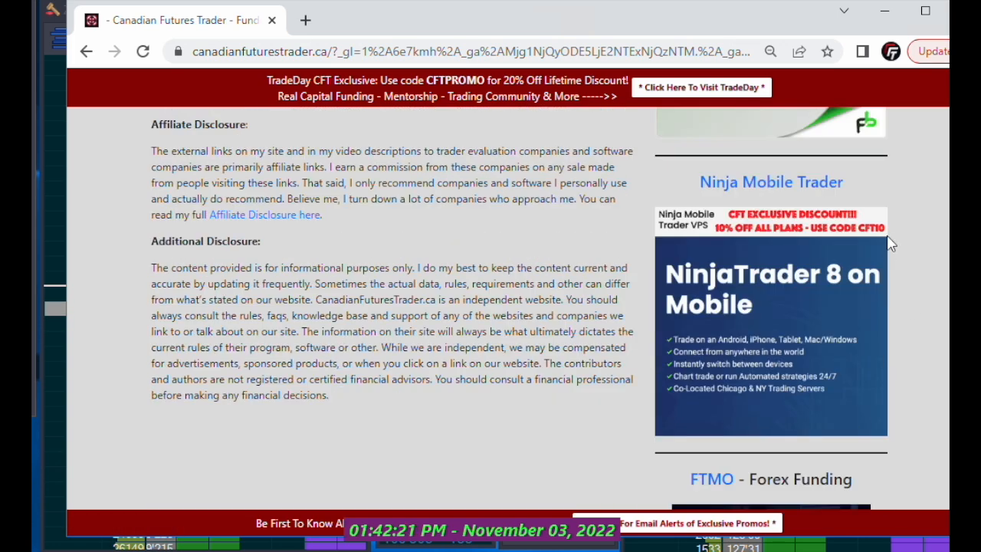
mouse_move(927, 349)
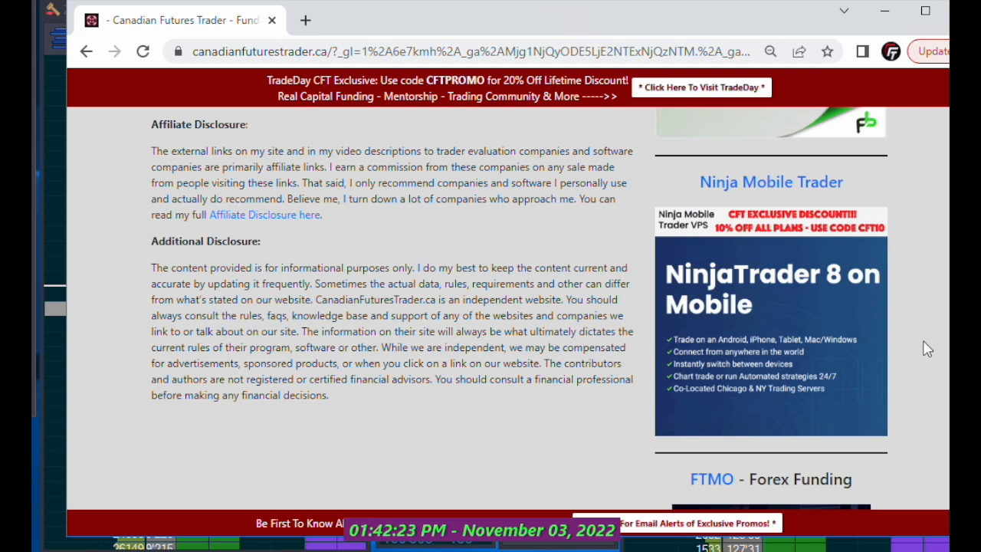
mouse_move(903, 334)
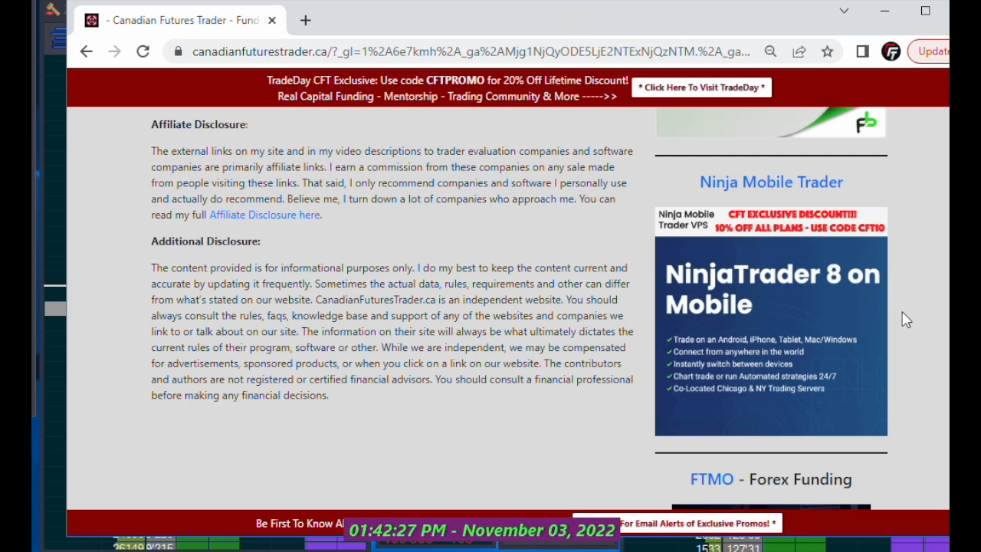
scroll("down", 3)
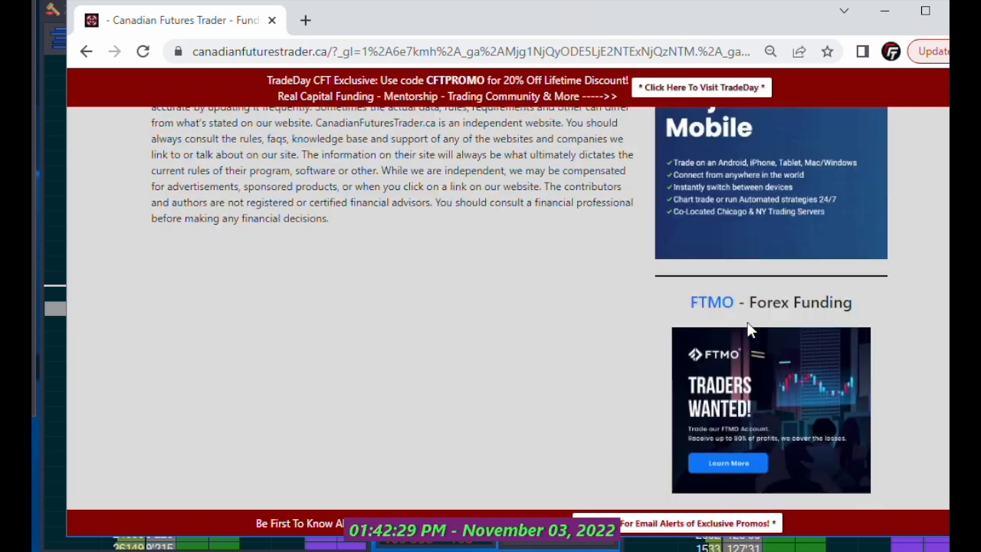
mouse_move(916, 248)
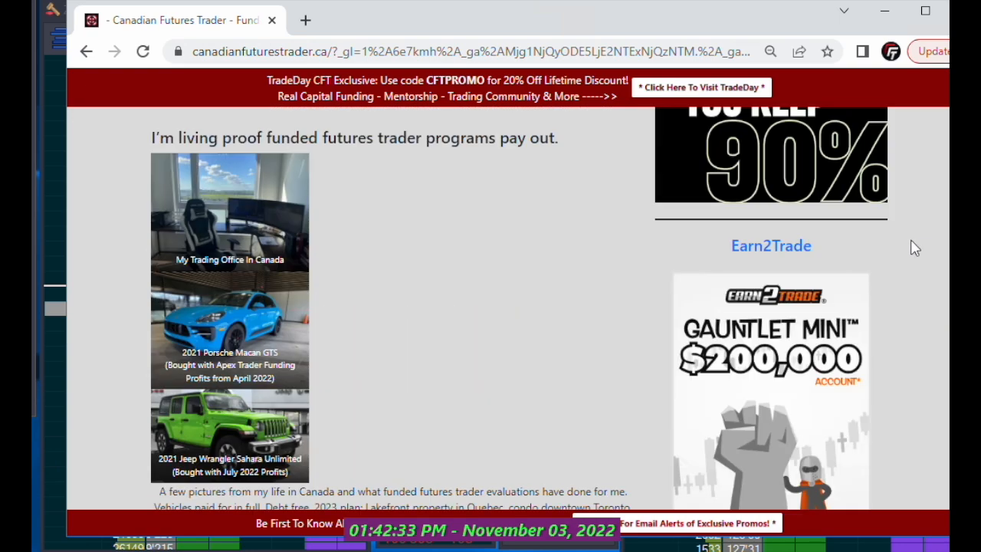
scroll("down", 3)
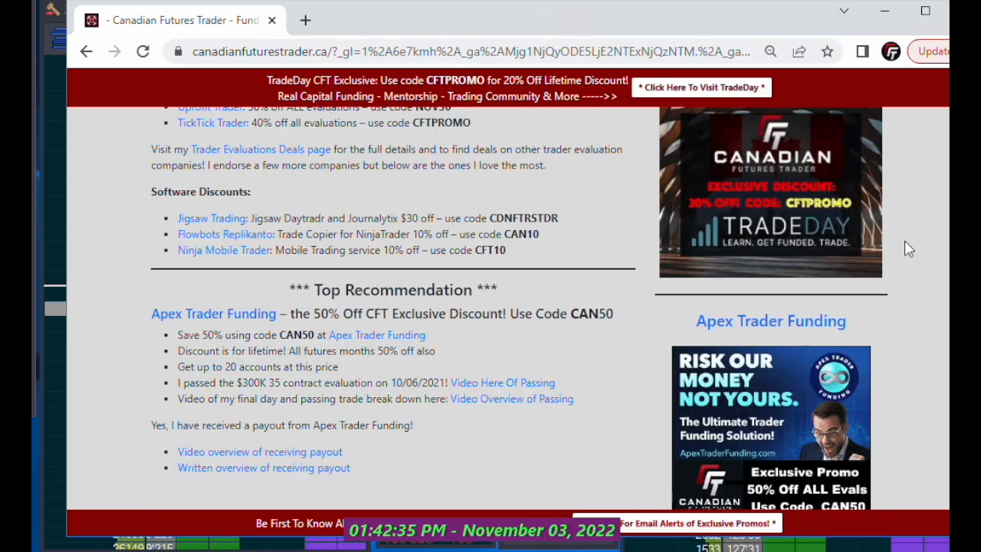
scroll("up", 3)
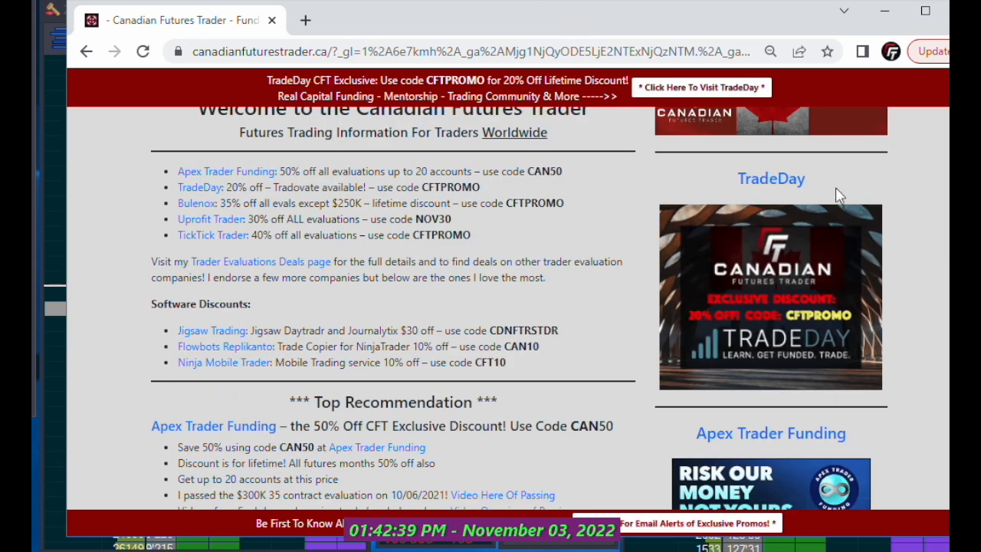
scroll("up", 3)
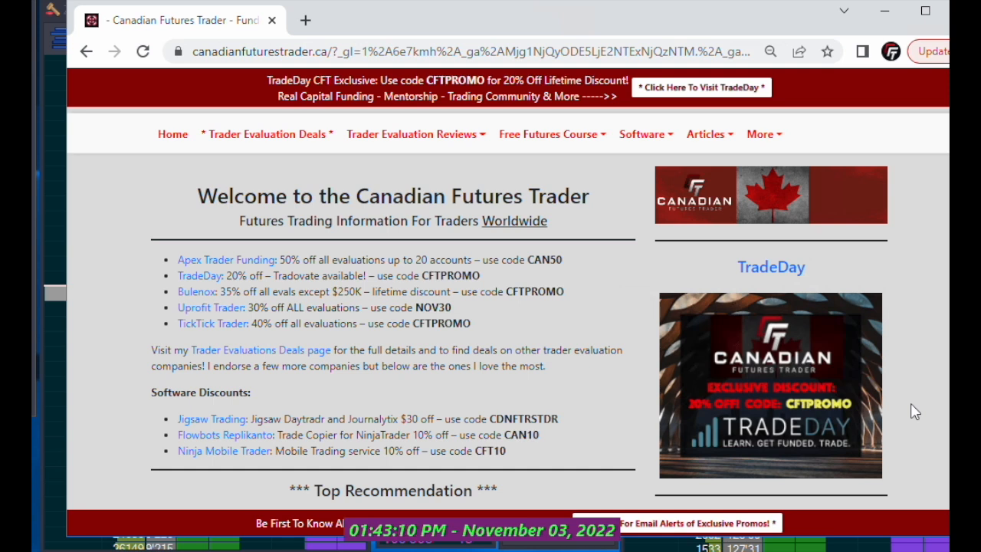
mouse_move(909, 447)
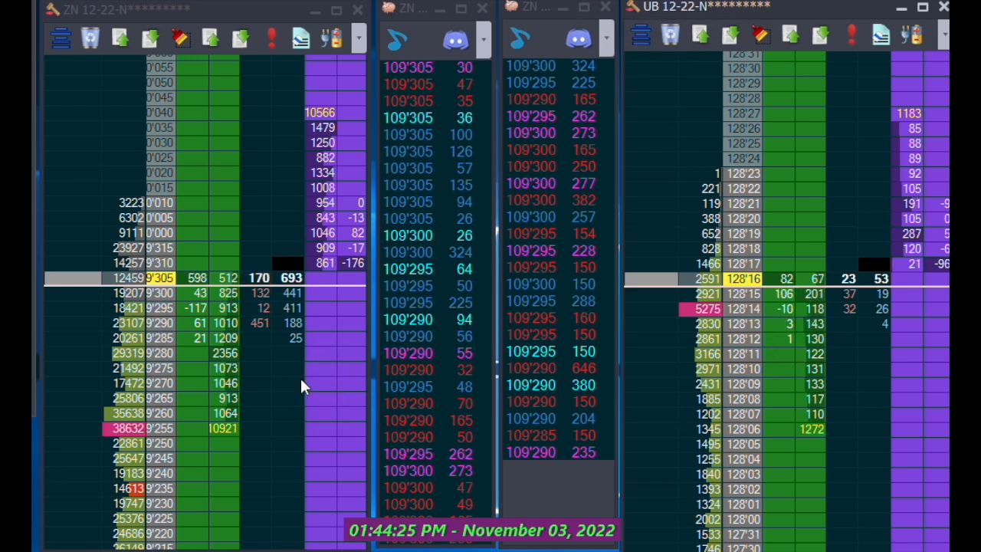
mouse_move(259, 257)
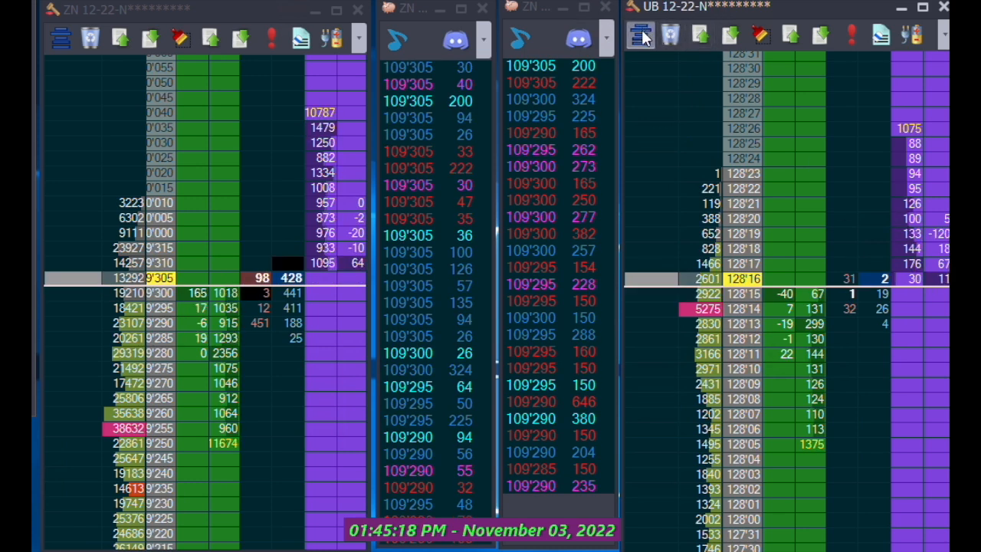
mouse_move(763, 77)
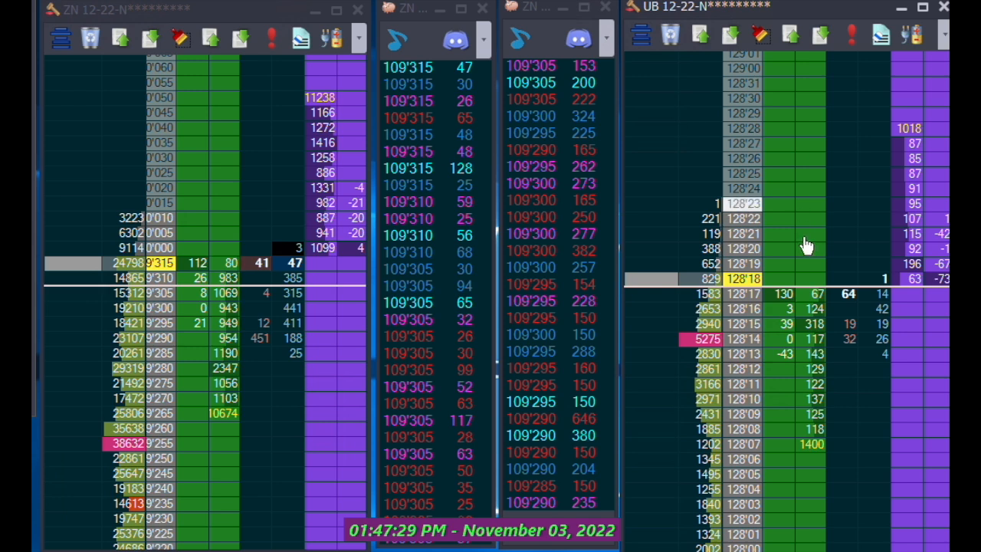
mouse_move(775, 92)
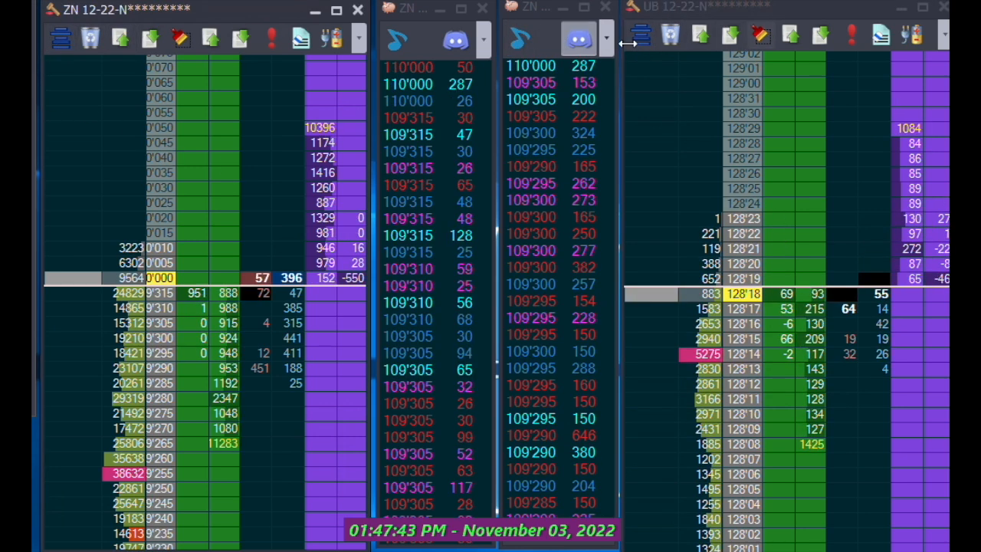
mouse_move(642, 35)
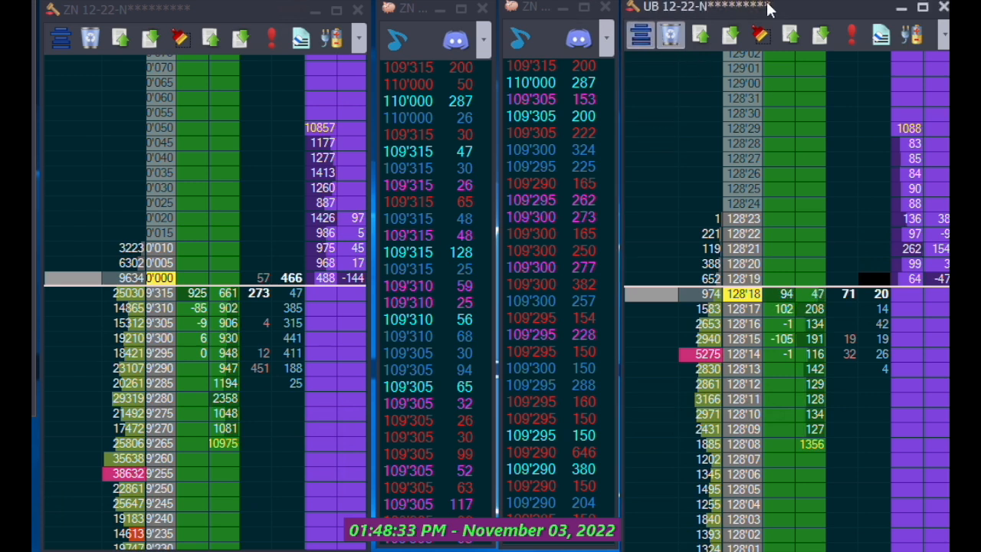
mouse_move(705, 21)
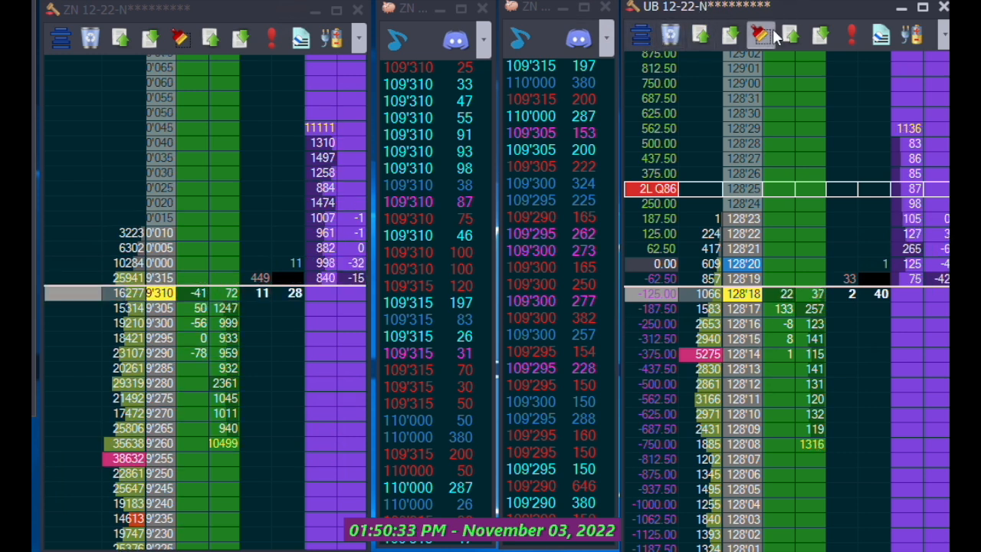
mouse_move(760, 37)
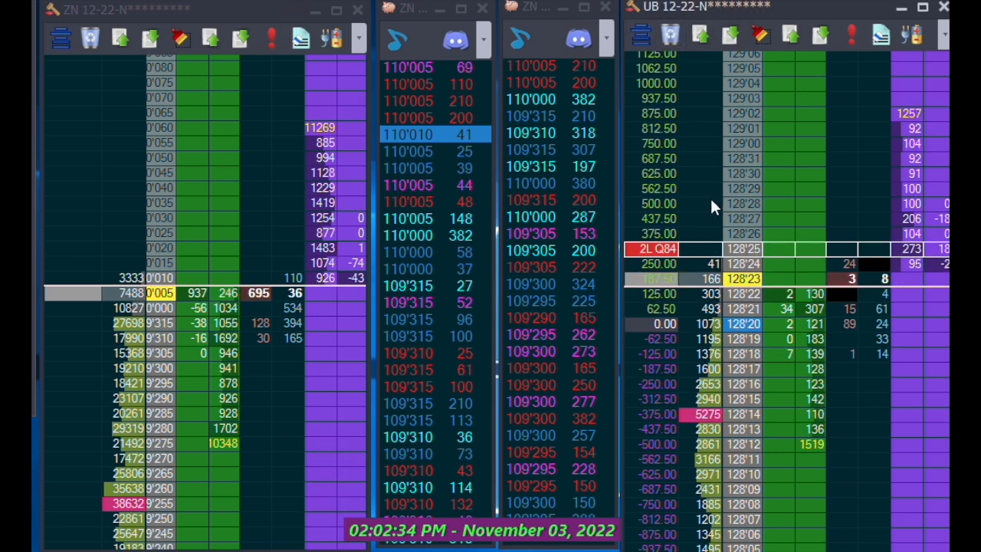
mouse_move(728, 380)
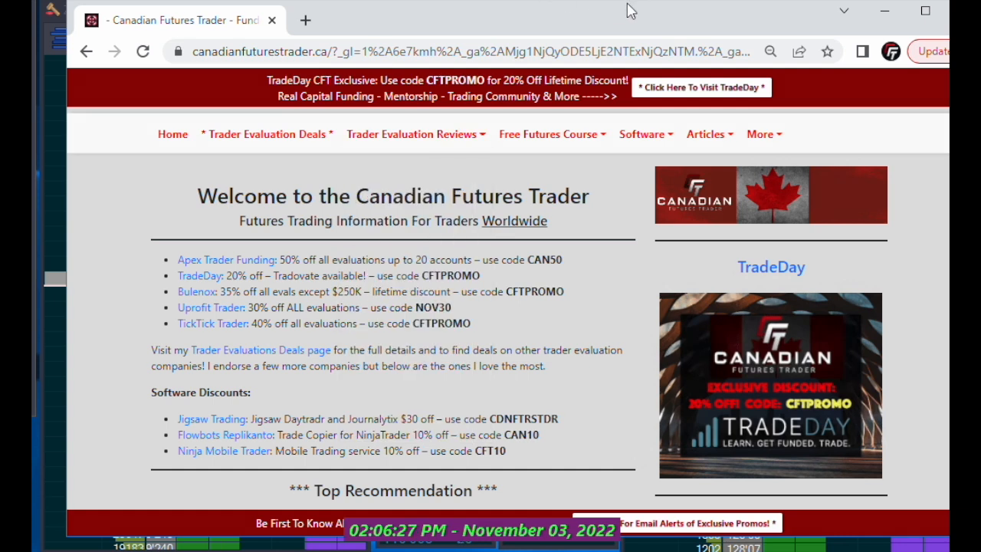
Scroll the Canadian Futures Trader homepage to TradeDay's CFTPROMO and the other prop-firm codes.
scroll("down", 3)
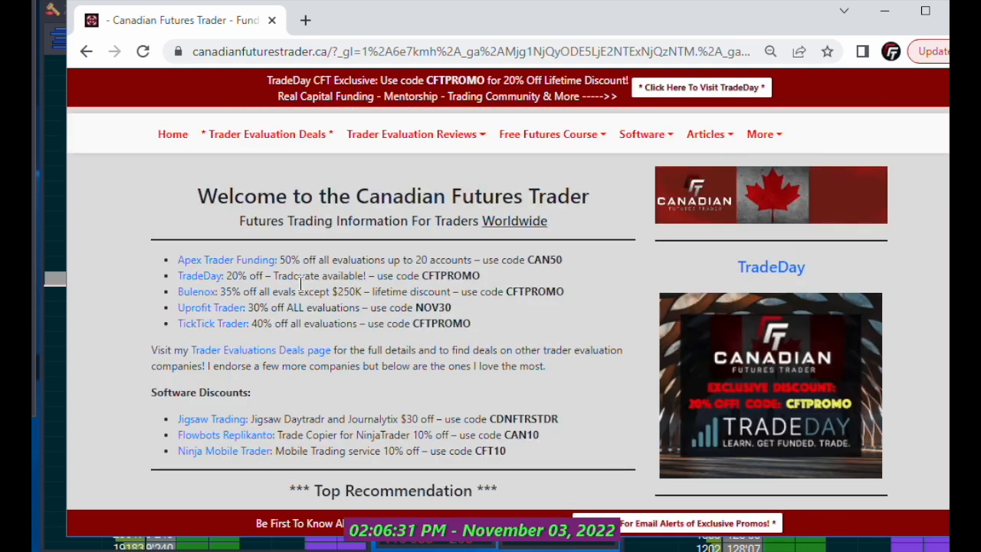
mouse_move(122, 210)
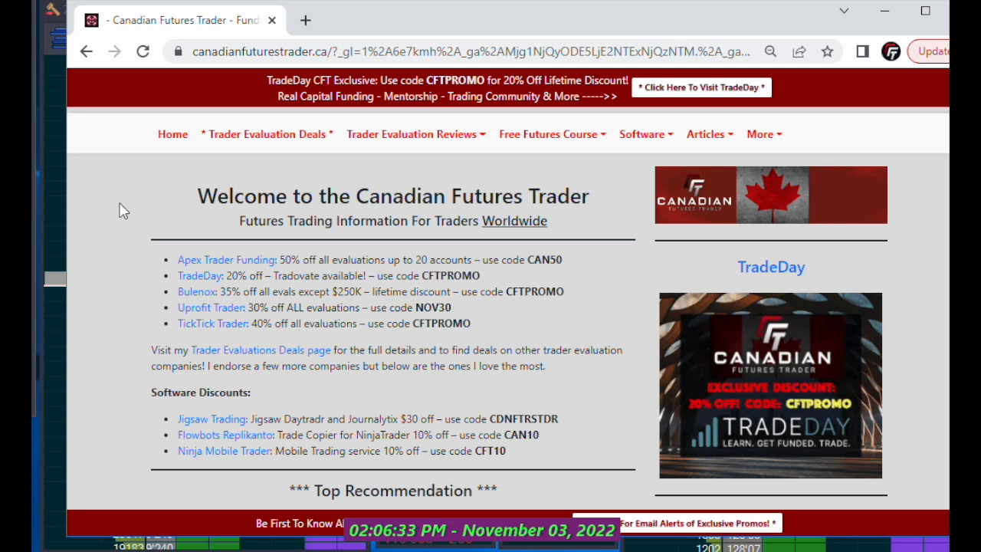
mouse_move(132, 207)
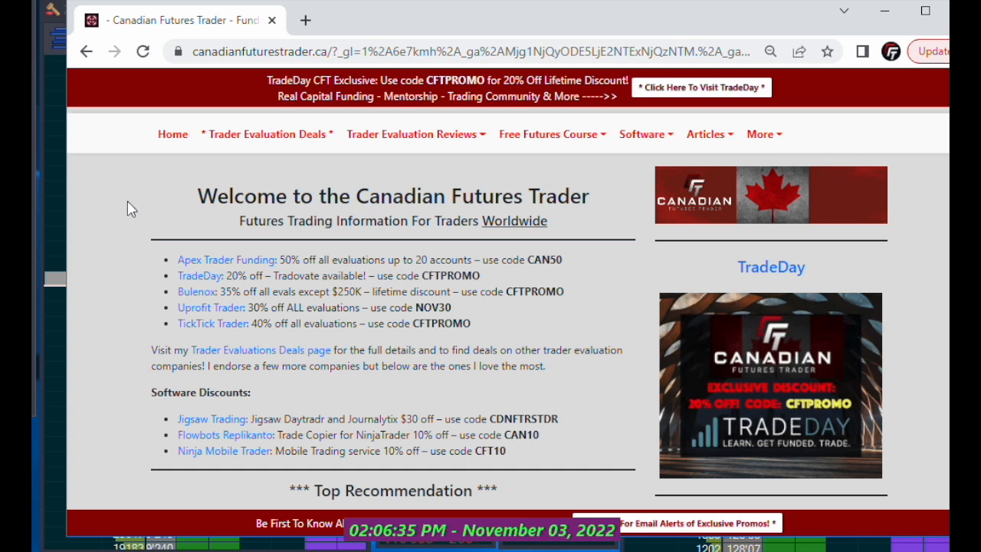